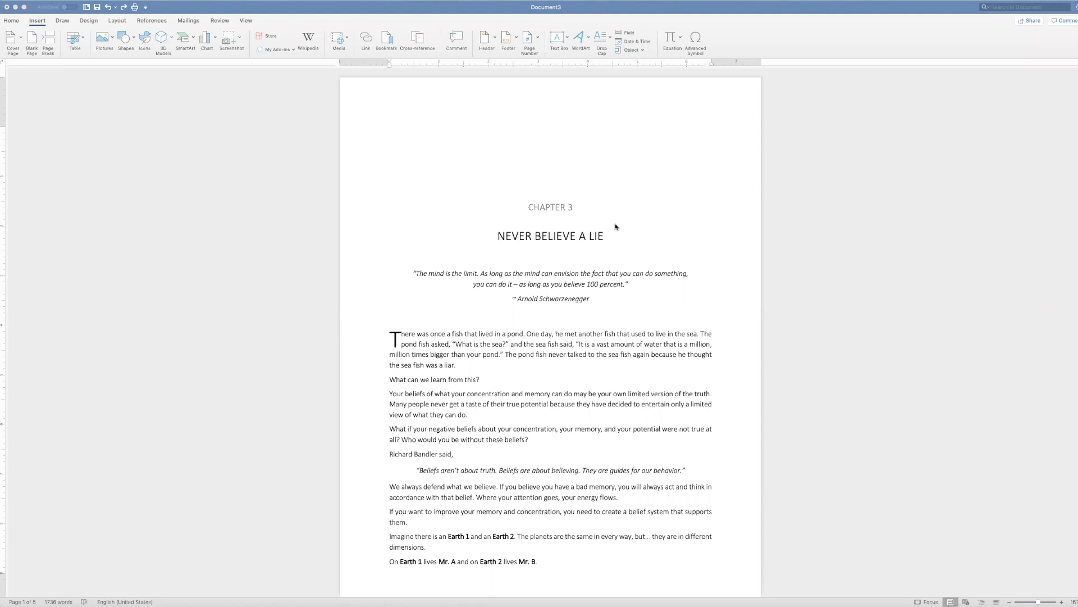
pyautogui.moveTo(559, 313)
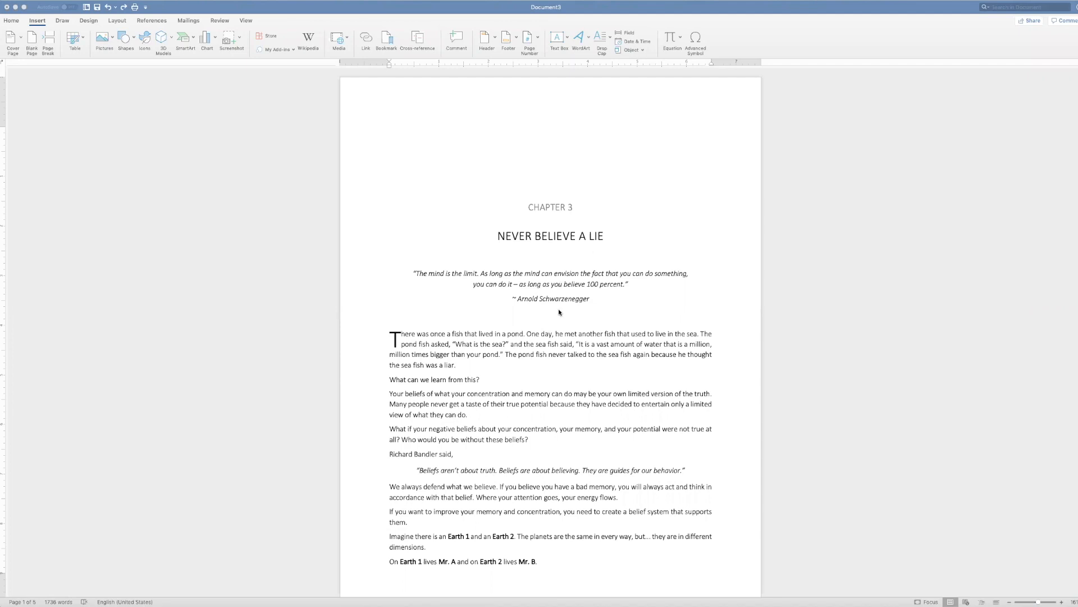
pyautogui.moveTo(560, 319)
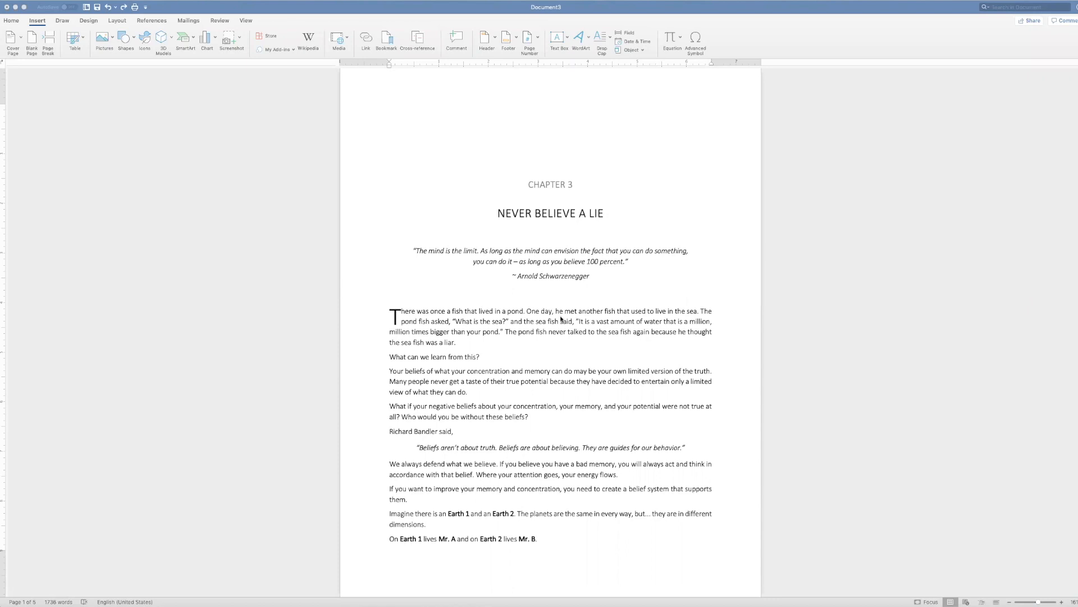
pyautogui.moveTo(118, 92)
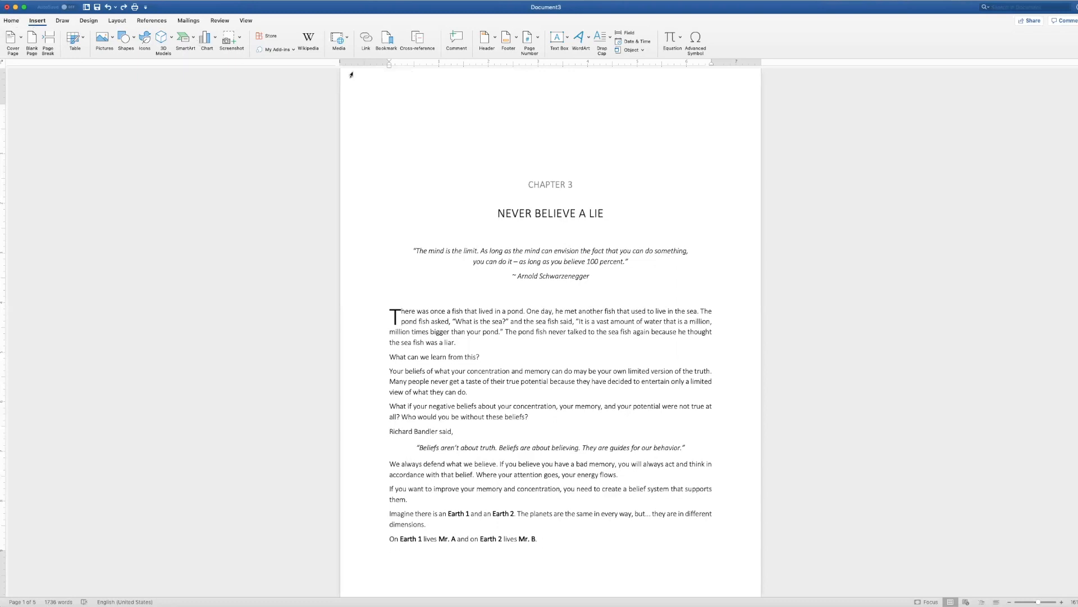
# - Insert page numbers in the footer at the bottom of the page, aligned right
pyautogui.click(529, 40)
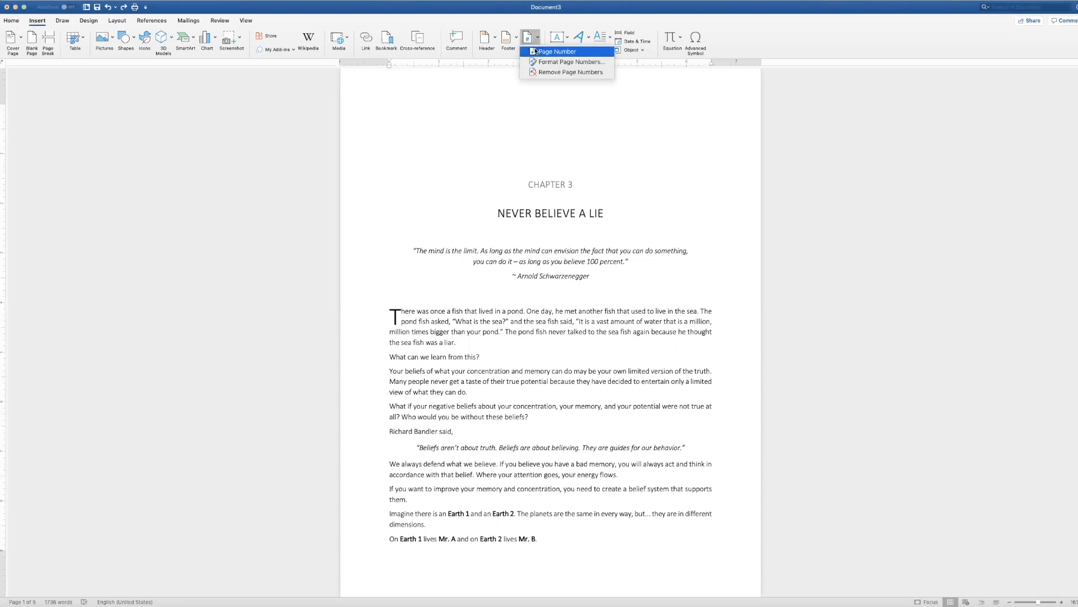
pyautogui.click(557, 52)
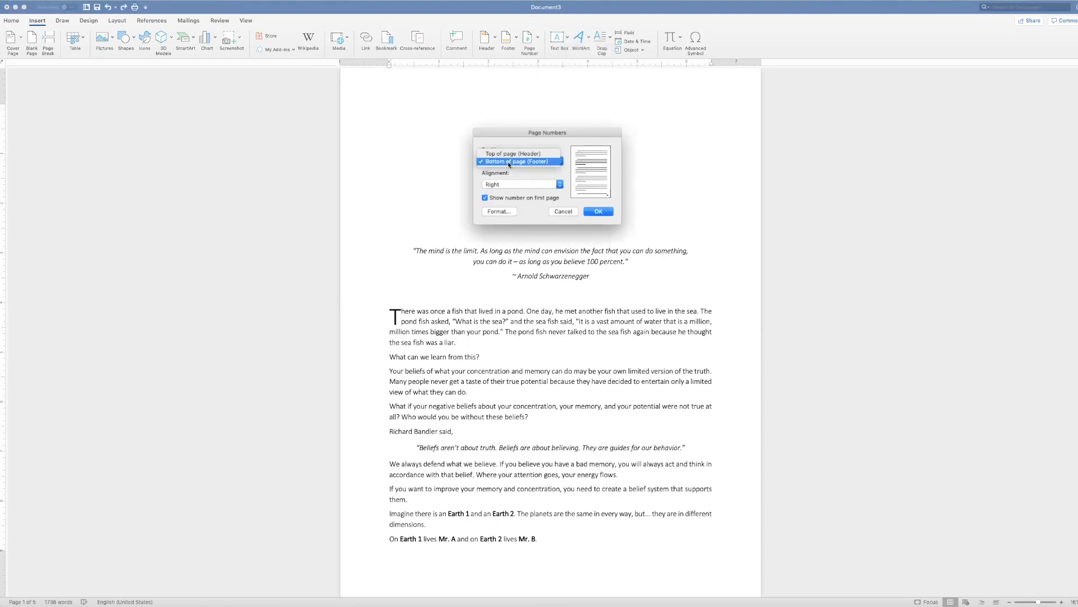
pyautogui.click(520, 162)
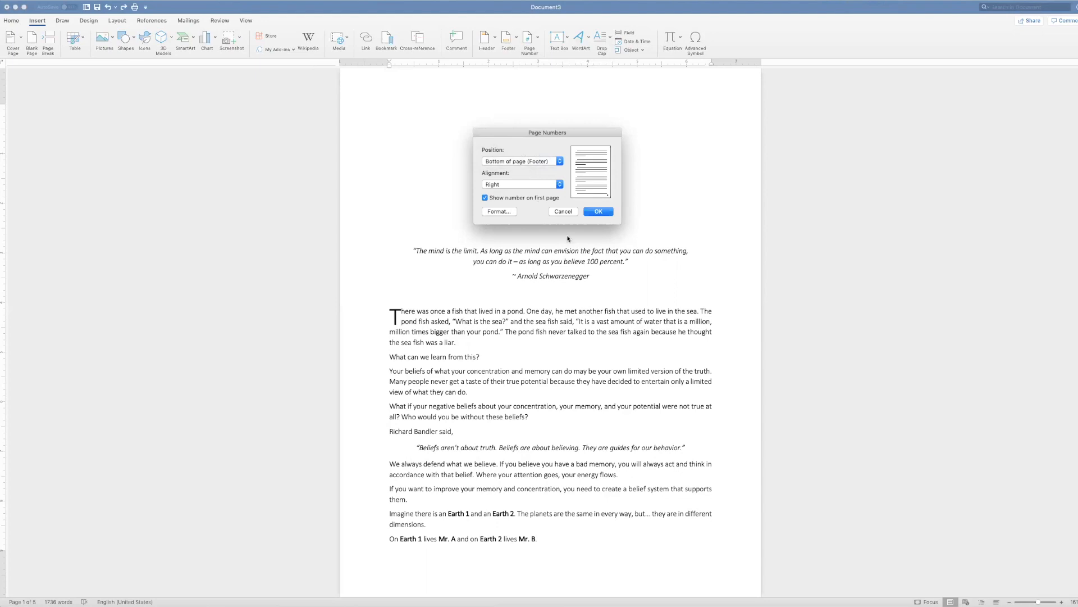
pyautogui.click(597, 212)
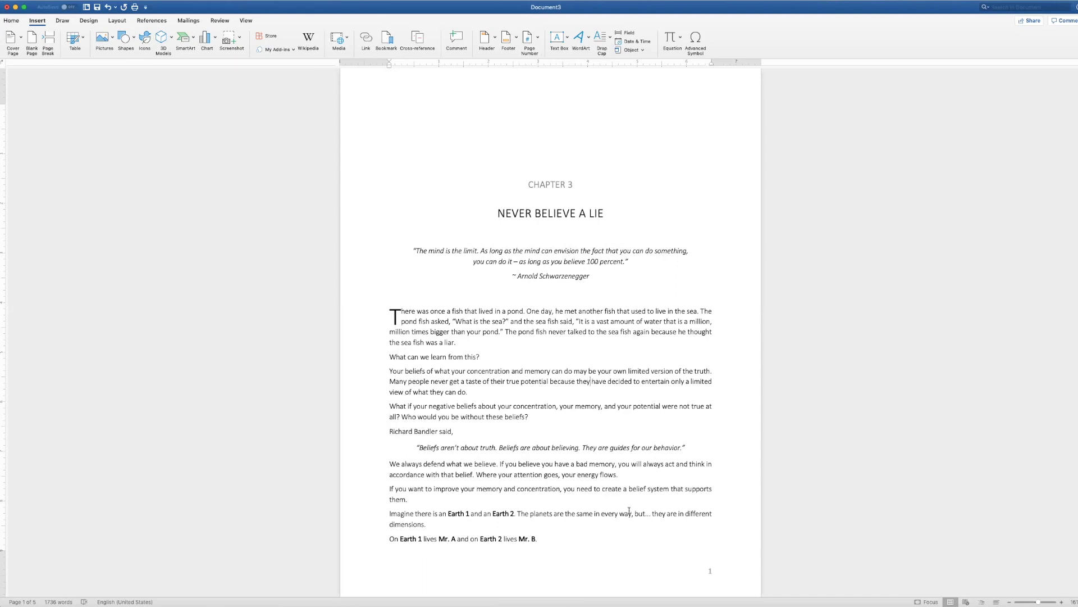
pyautogui.moveTo(512, 396)
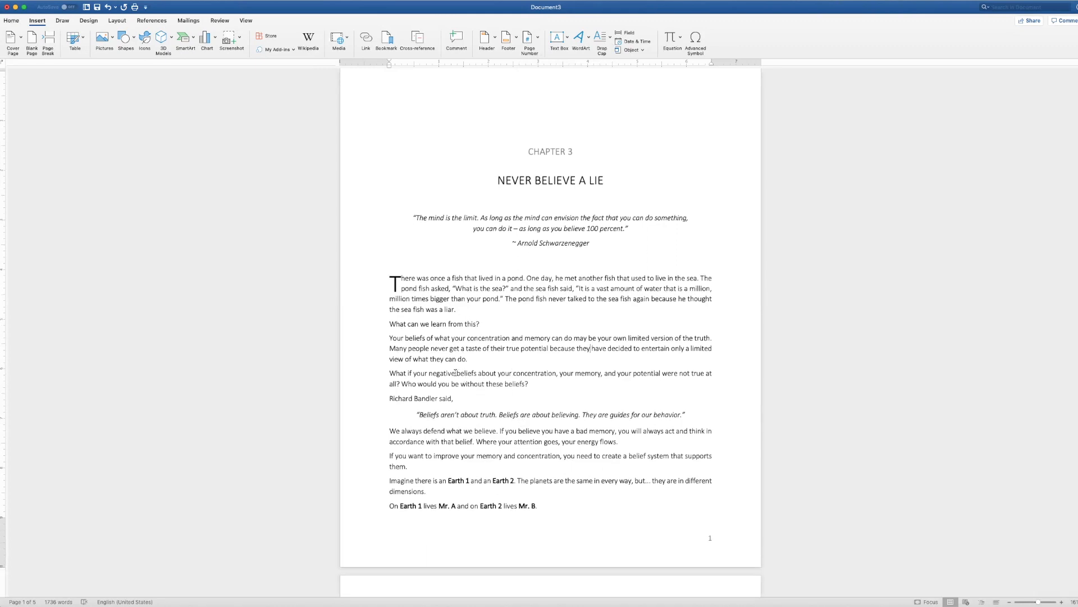
# - Select the word 'beliefs' and start marking it as an index entry
pyautogui.doubleClick(466, 373)
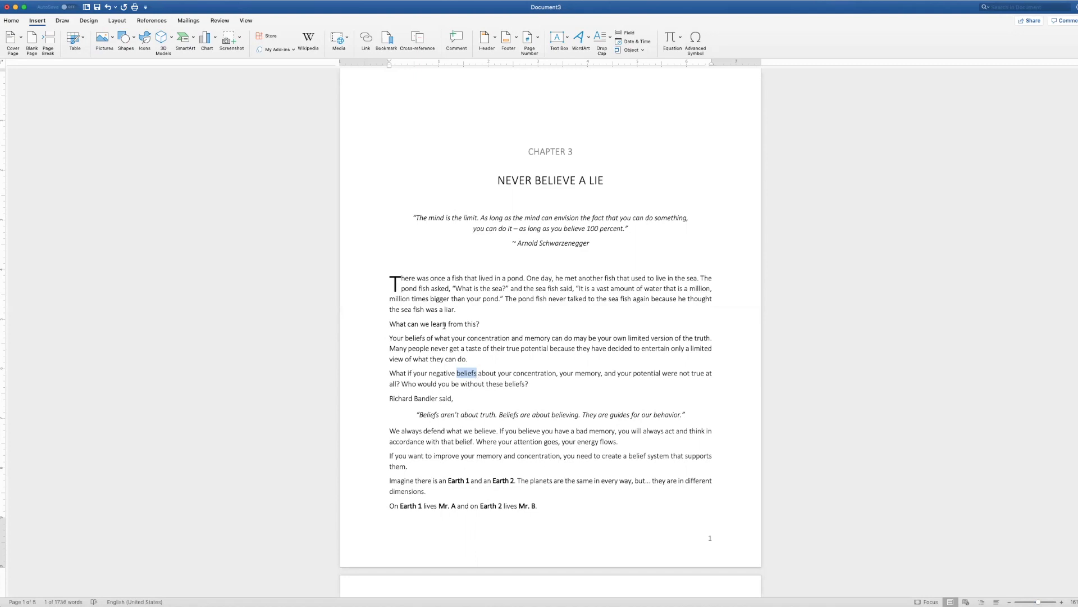
pyautogui.click(151, 20)
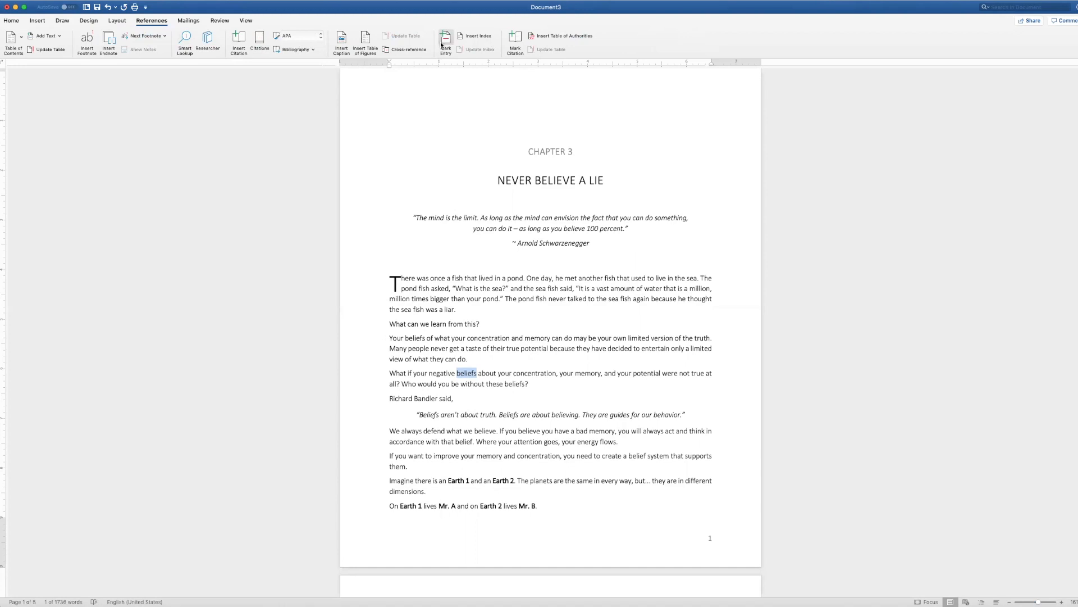
pyautogui.click(445, 41)
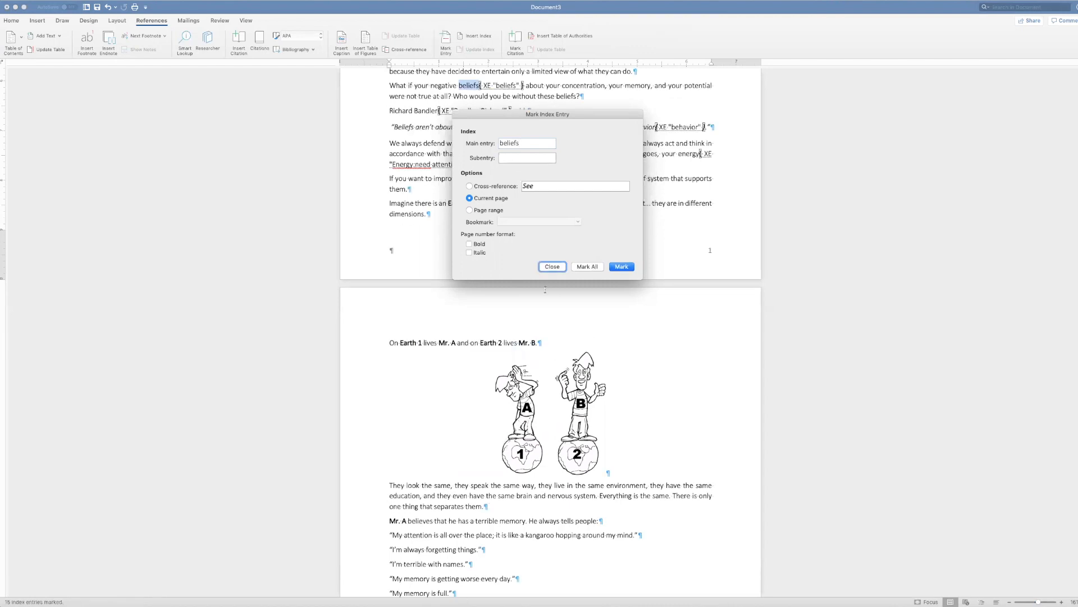
# - Close the Mark Index Entry dialog, then return to the References tools via Home
pyautogui.click(552, 266)
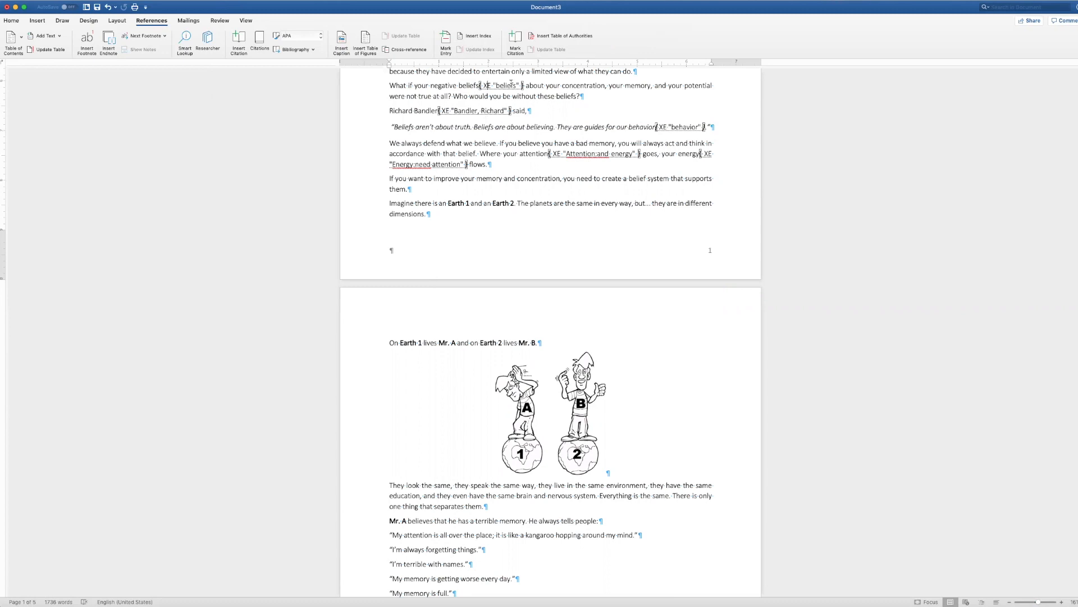
pyautogui.moveTo(275, 71)
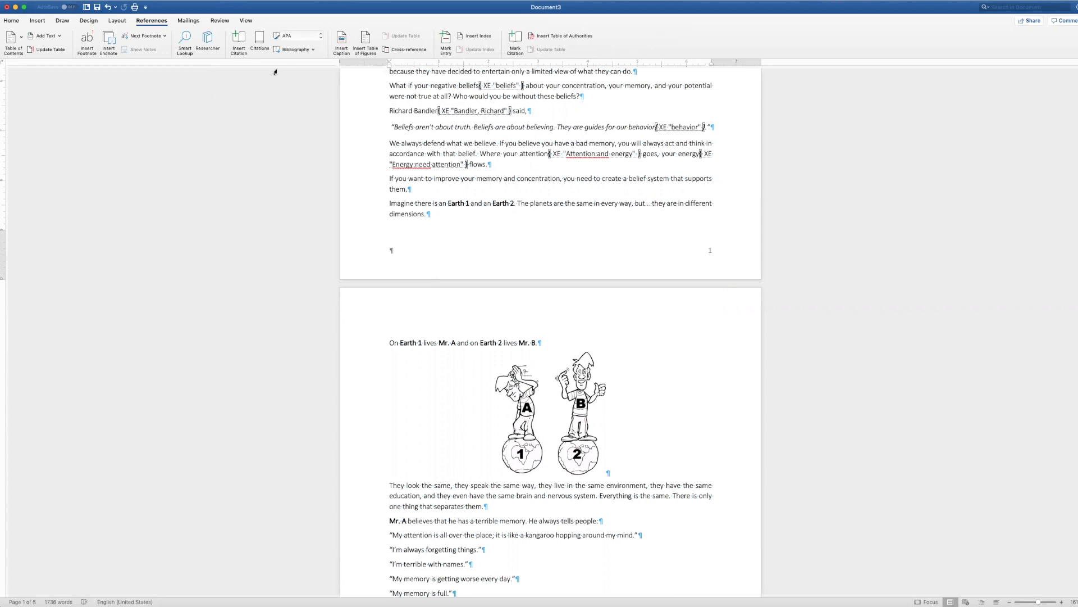
pyautogui.click(11, 20)
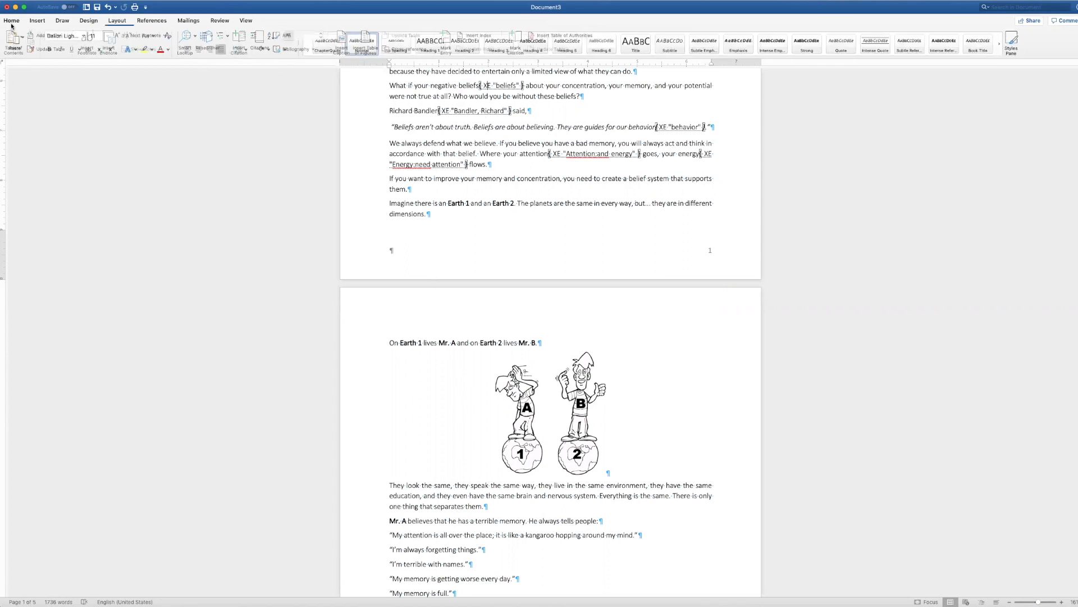
pyautogui.click(11, 20)
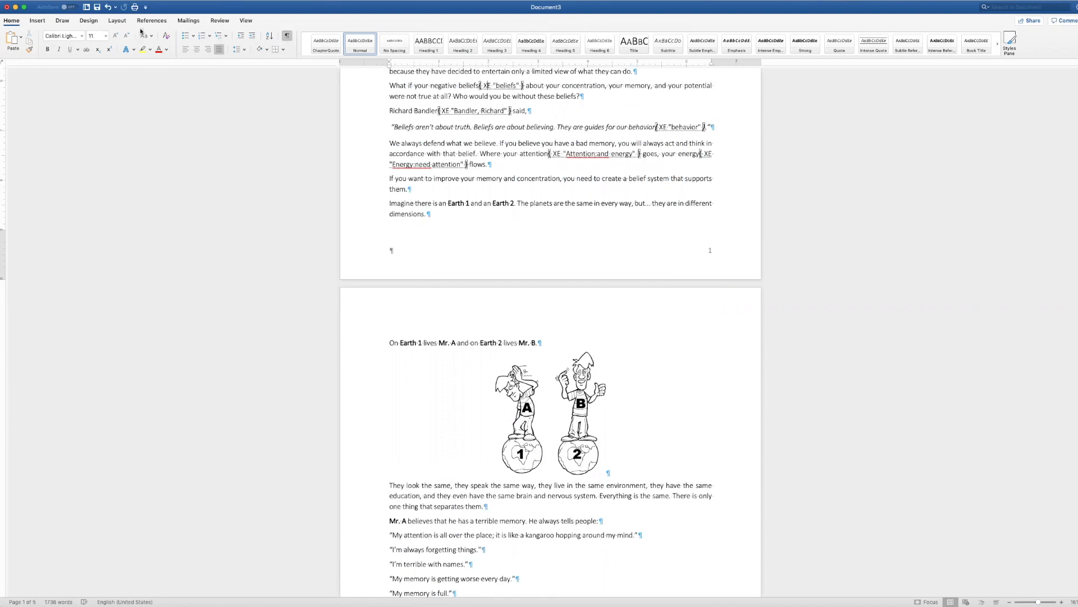
pyautogui.click(152, 20)
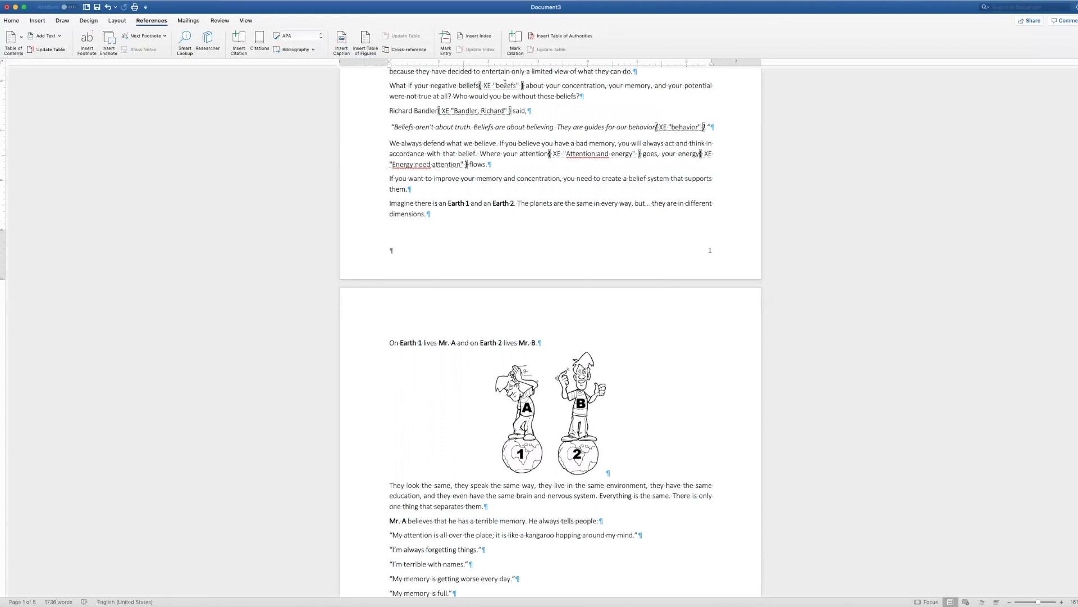
# - Scroll down to page 3 and select 'focus' in Mr. A's sentence
pyautogui.doubleClick(505, 85)
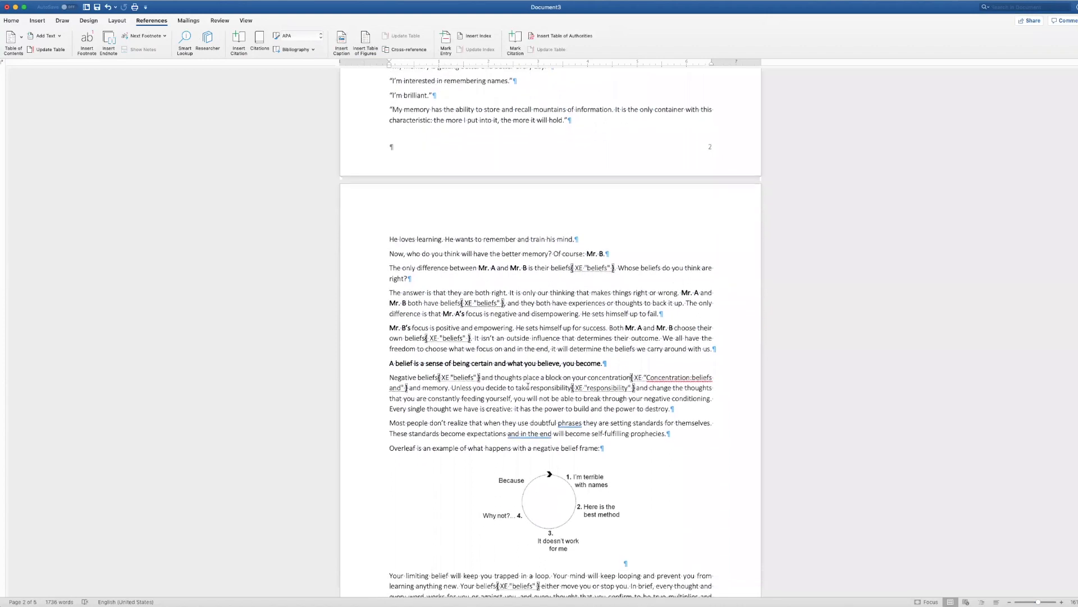
pyautogui.scroll(-3)
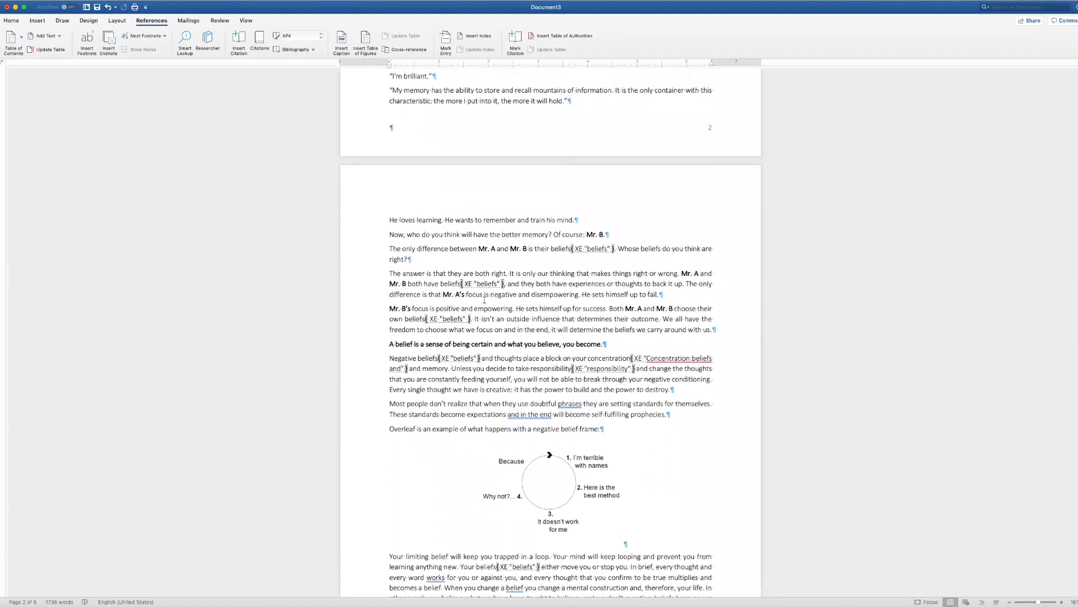
pyautogui.doubleClick(473, 294)
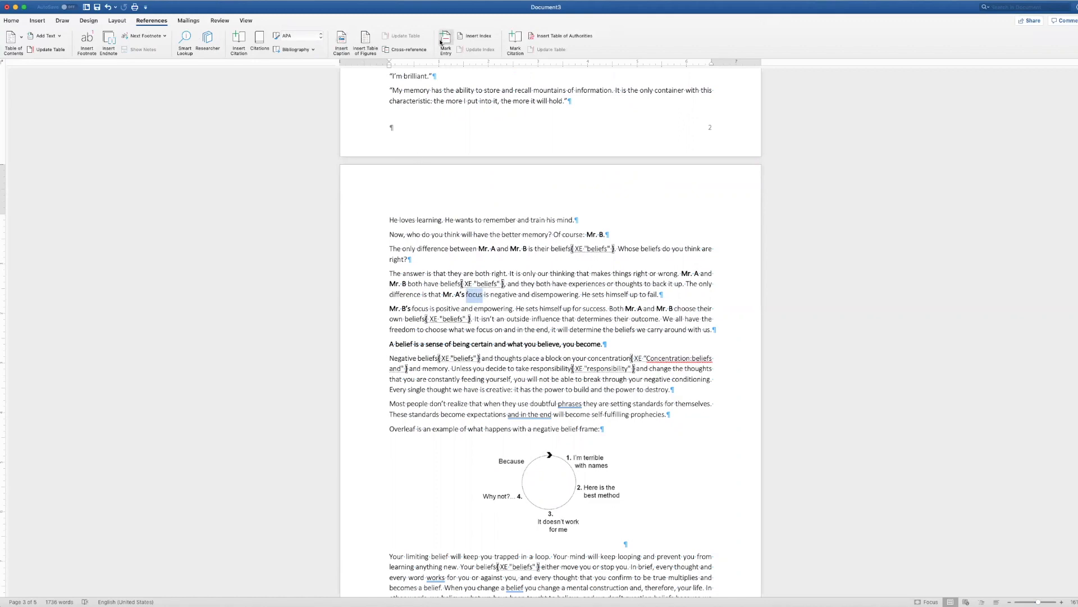
# - Index 'focus' in Mr. A's sentence with the subentry 'negative'
pyautogui.click(444, 41)
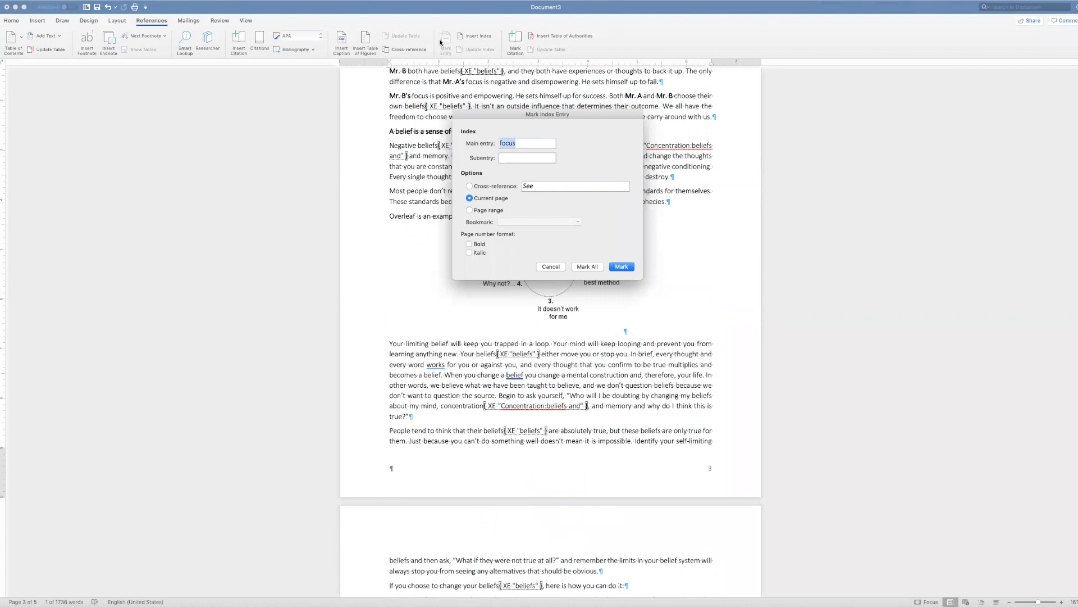
pyautogui.click(527, 157)
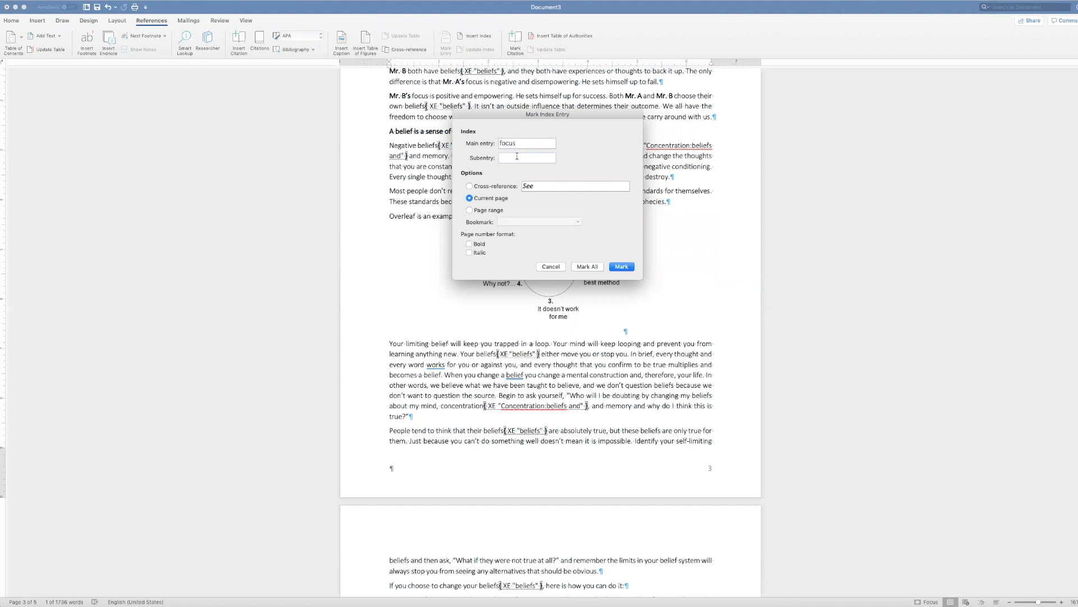
pyautogui.write('n')
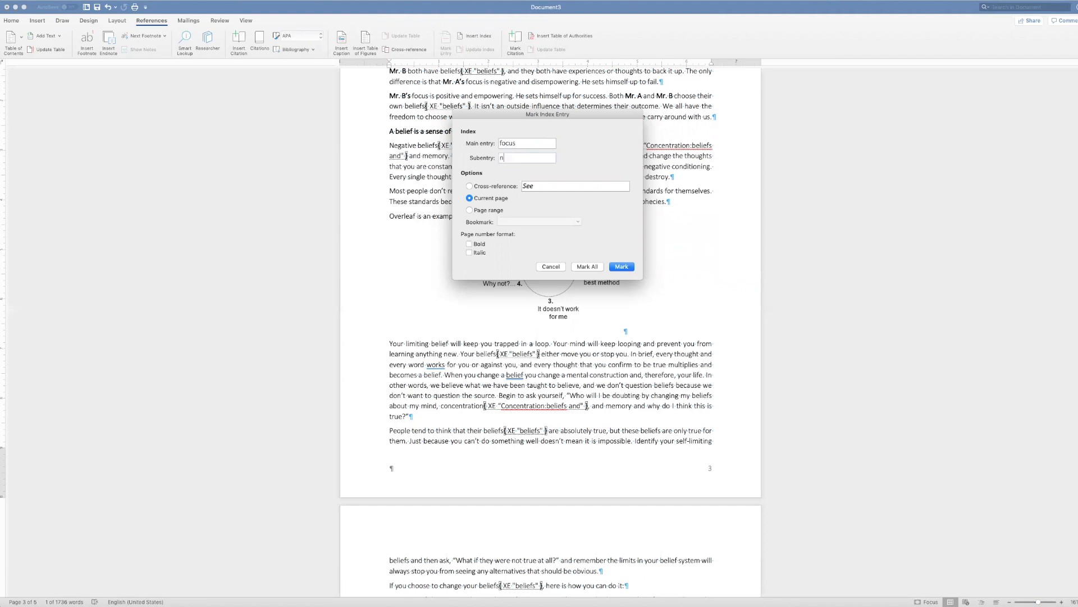
pyautogui.write('egative')
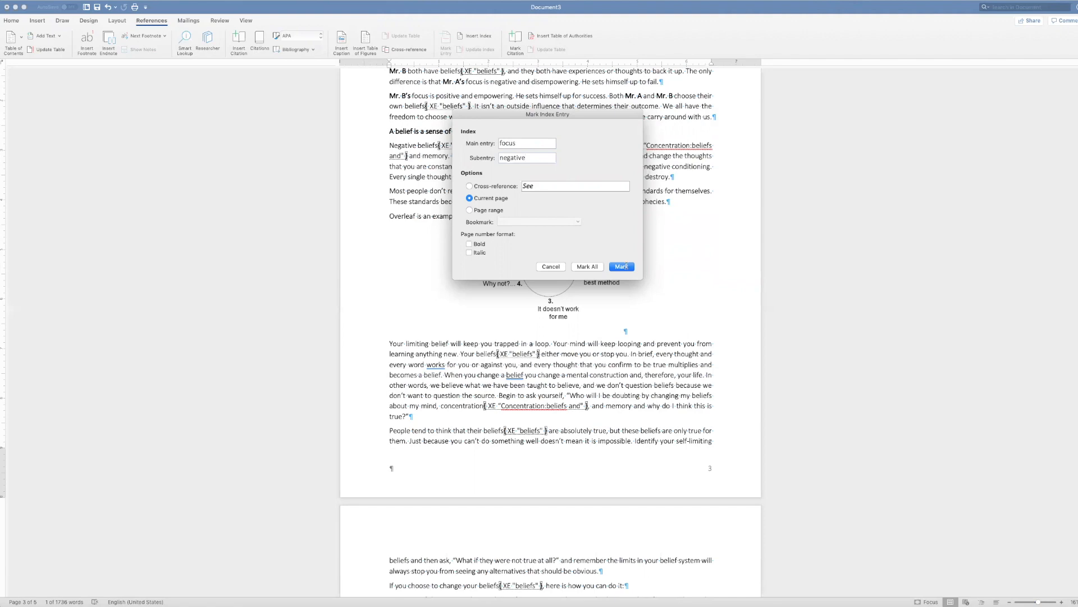
pyautogui.click(620, 266)
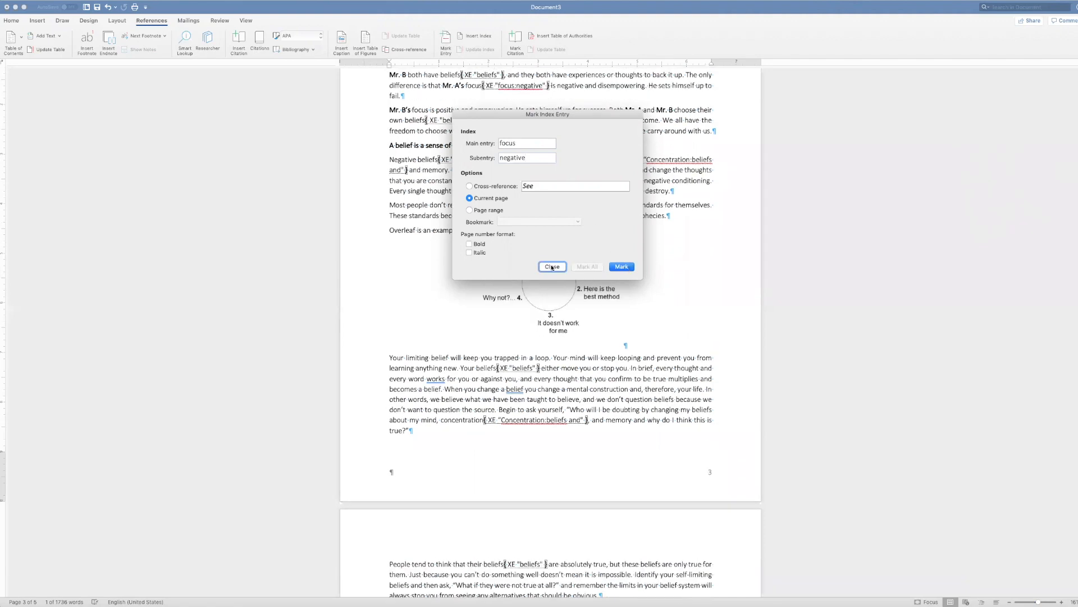
pyautogui.click(552, 267)
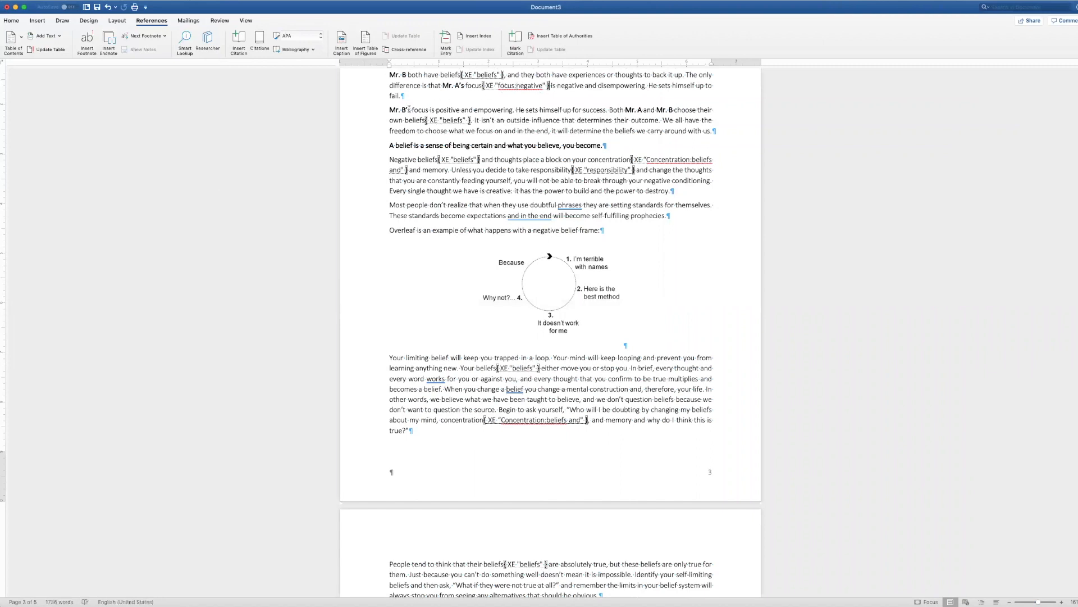
# - Index 'focus' in Mr. B's sentence with the subentry 'positive'
pyautogui.doubleClick(420, 109)
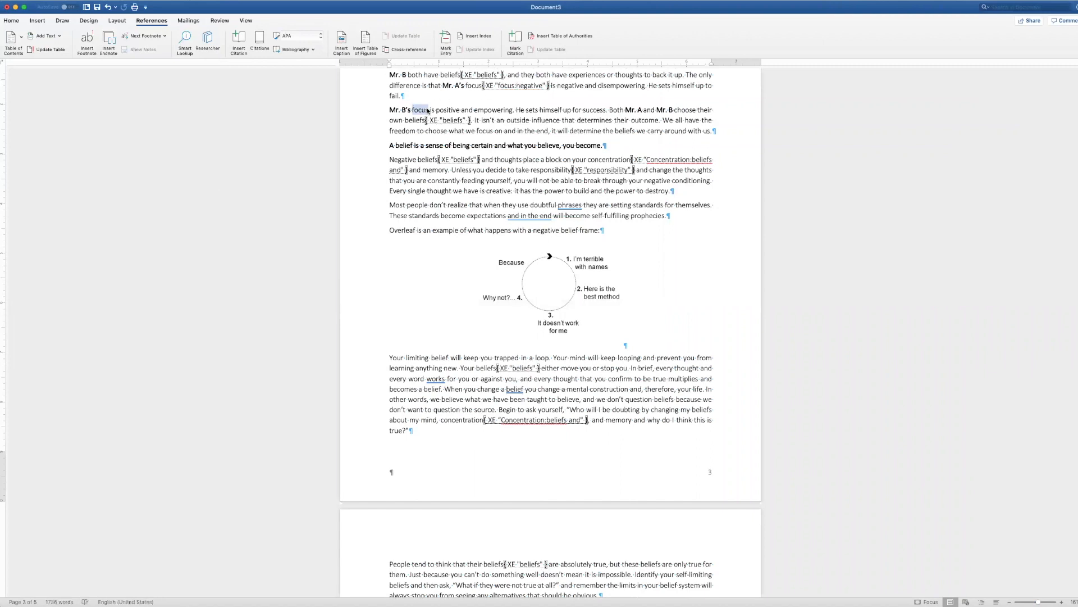
pyautogui.click(445, 40)
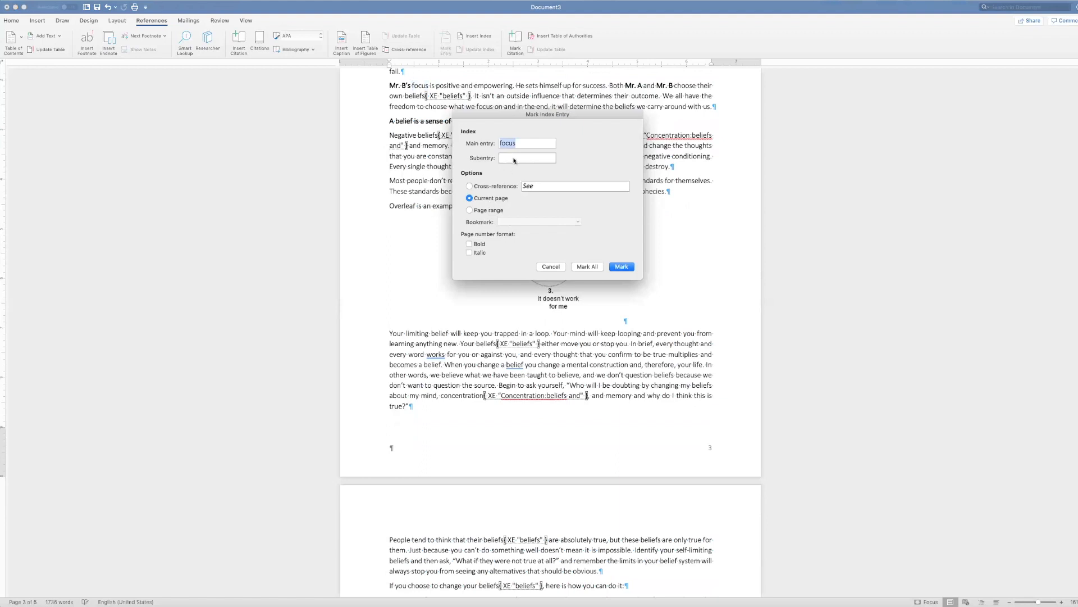
pyautogui.write('positive')
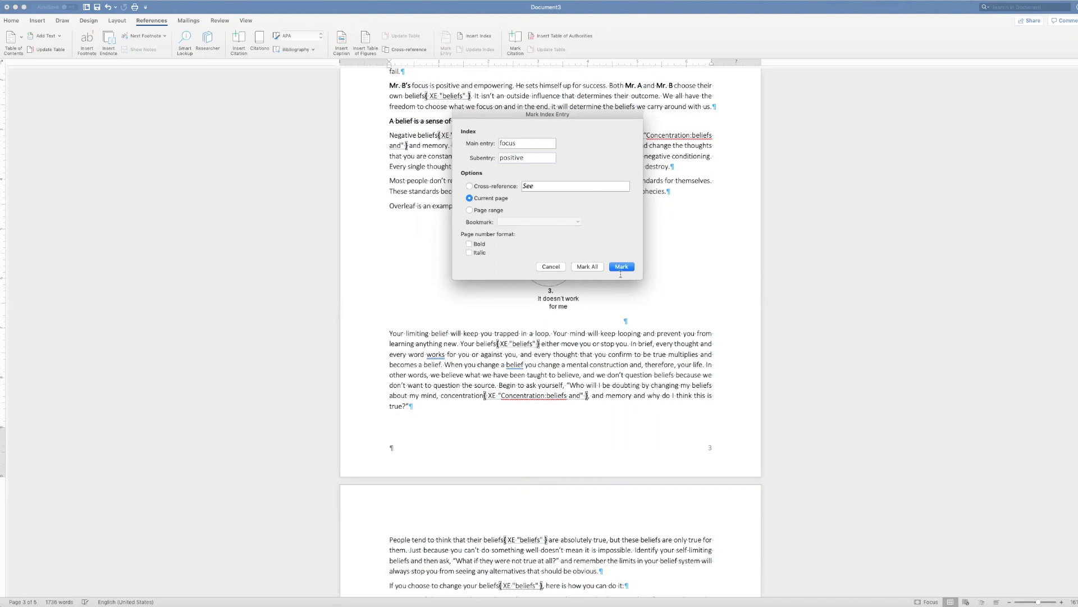
pyautogui.click(619, 266)
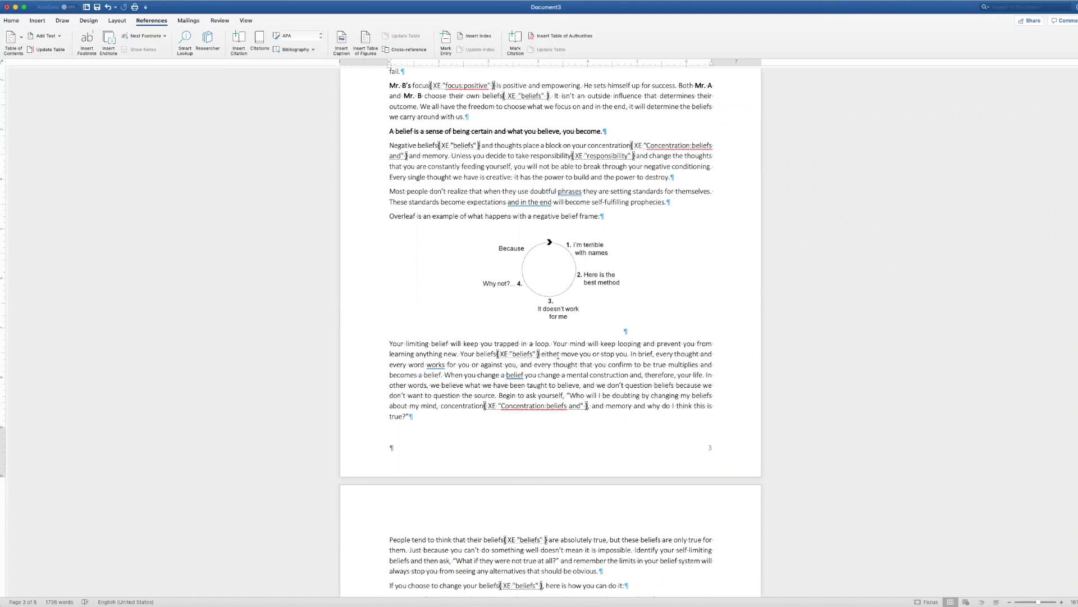
# - Mark the diagram as entry 'belief', subentry 'negative, frame', with italic page number
pyautogui.click(550, 278)
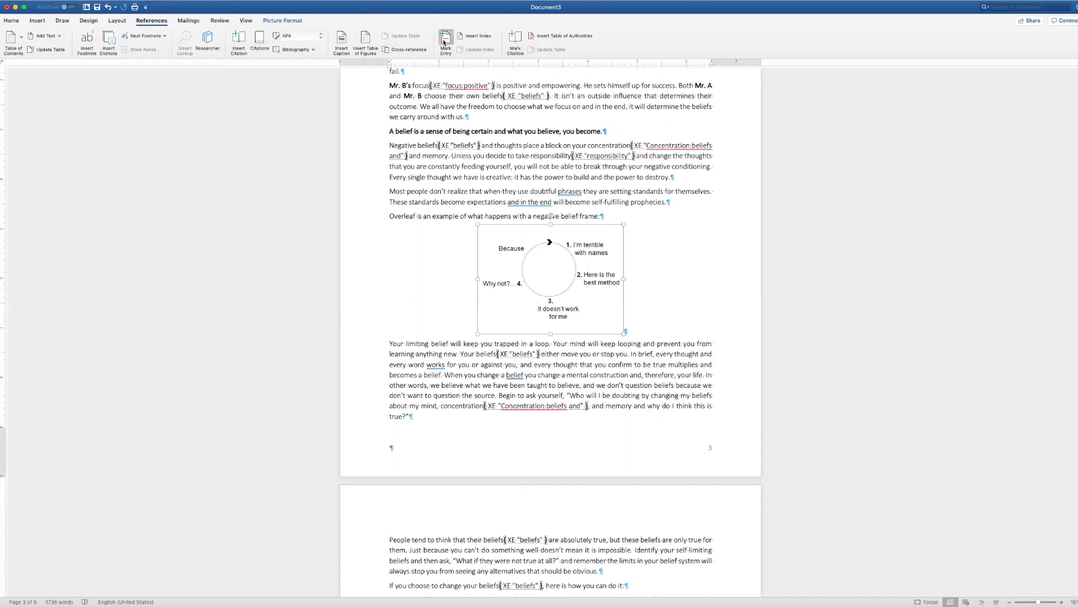
pyautogui.click(445, 43)
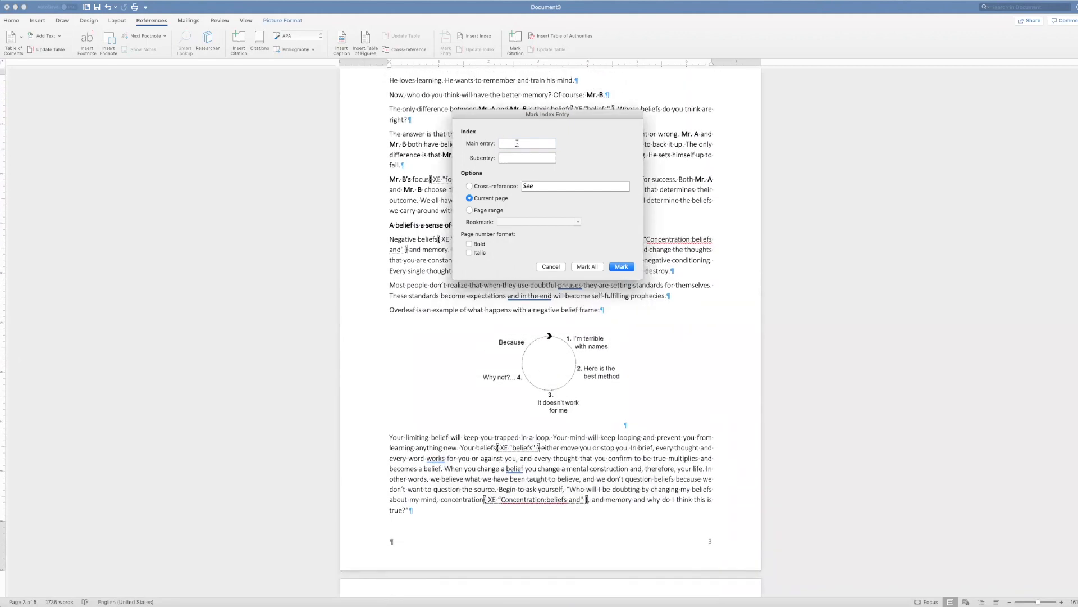
pyautogui.write('belief')
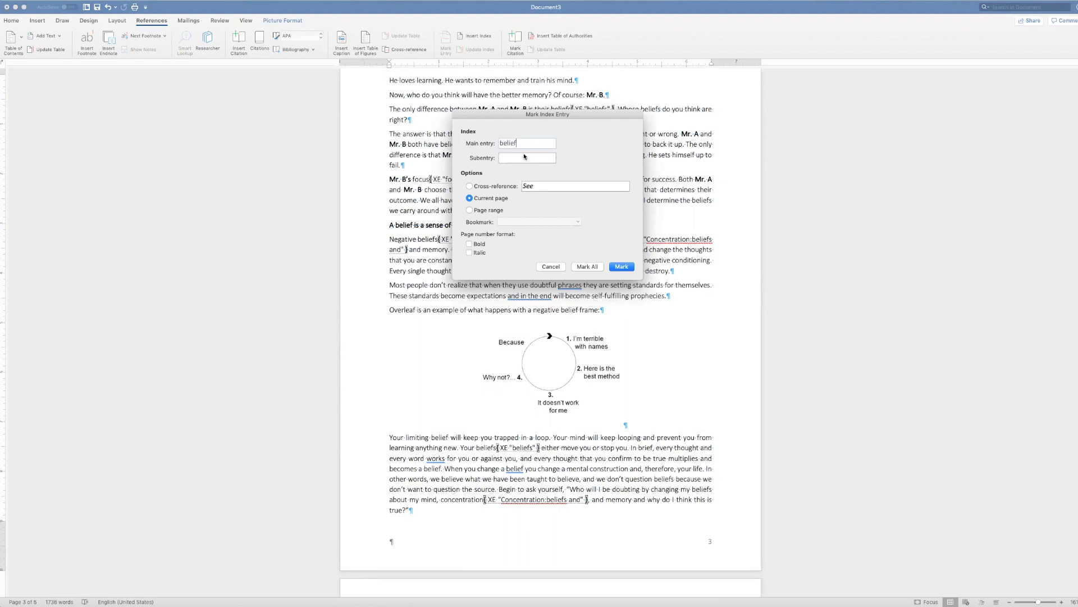
pyautogui.click(526, 157)
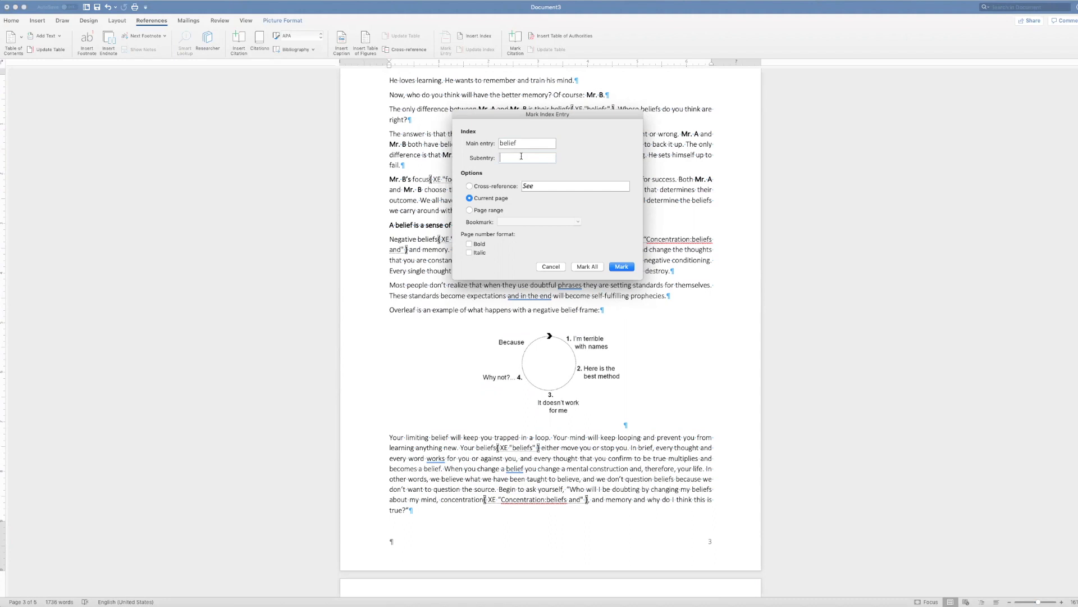
pyautogui.write('negative,')
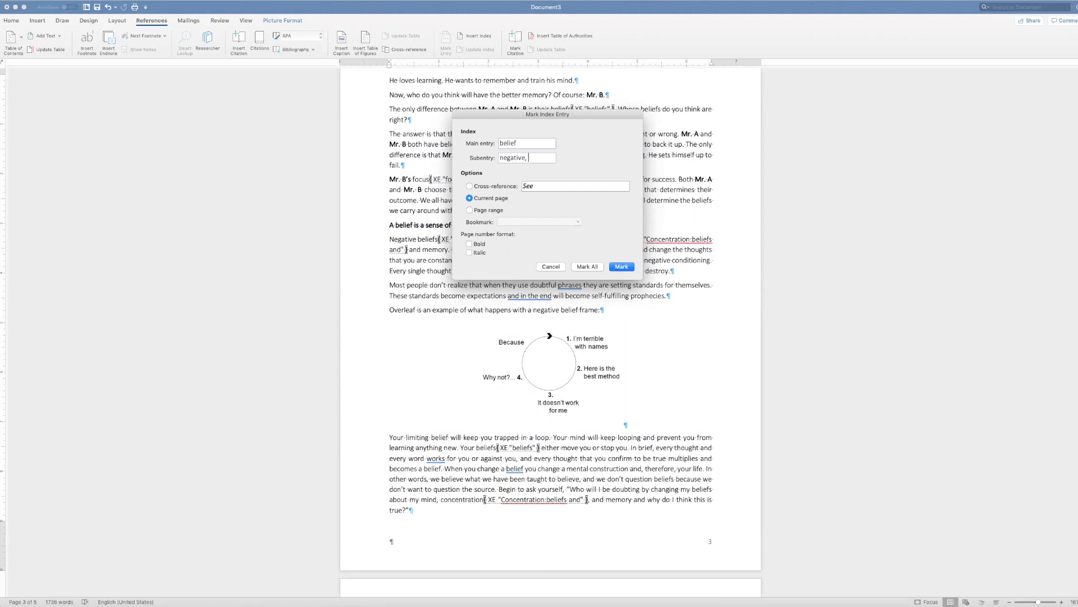
pyautogui.write('frame')
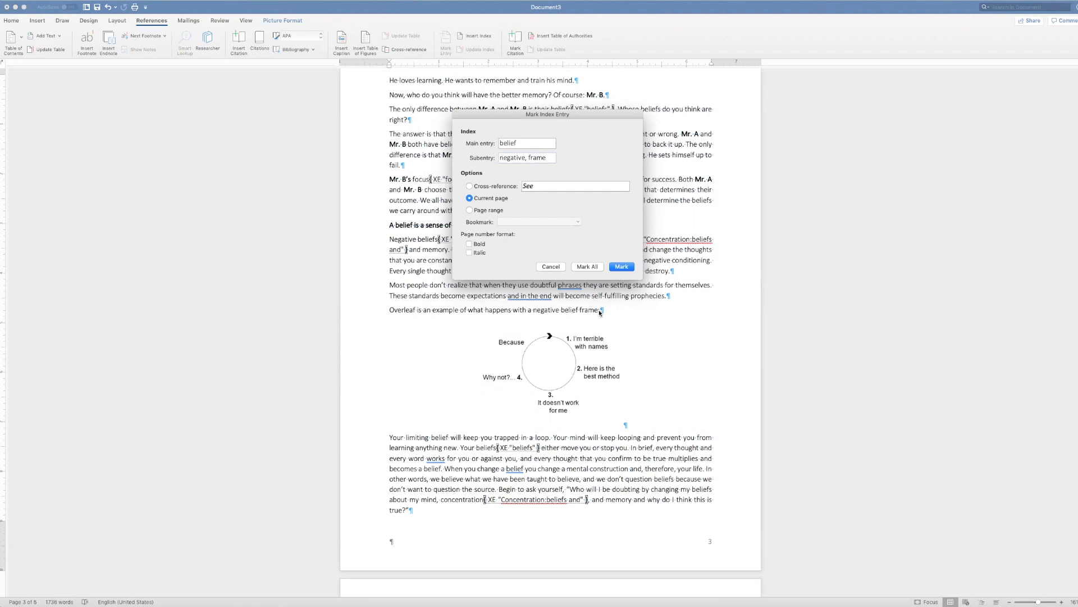
pyautogui.moveTo(576, 208)
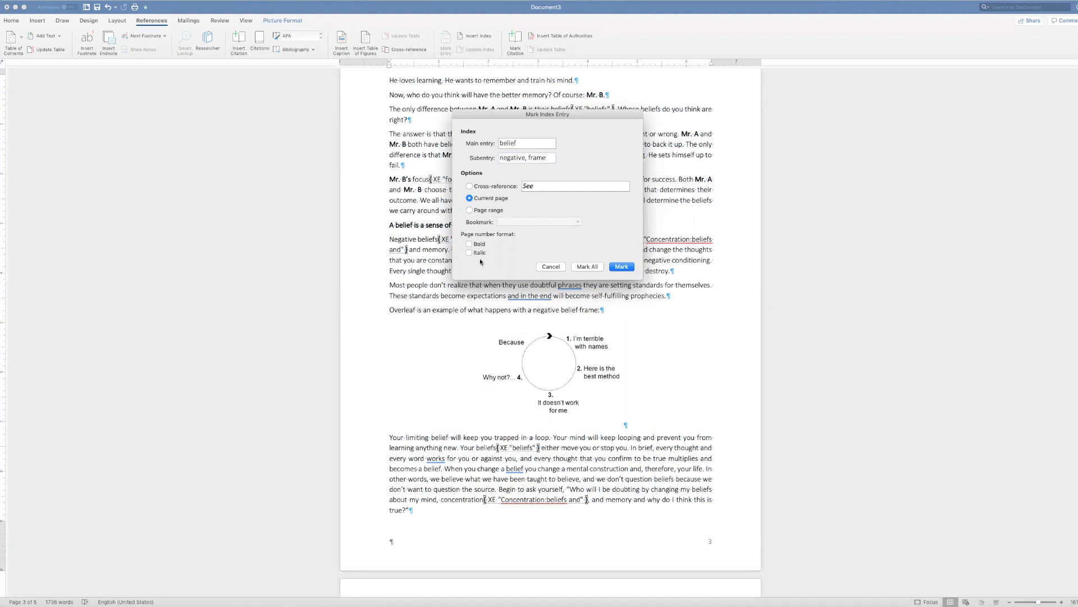
pyautogui.click(469, 252)
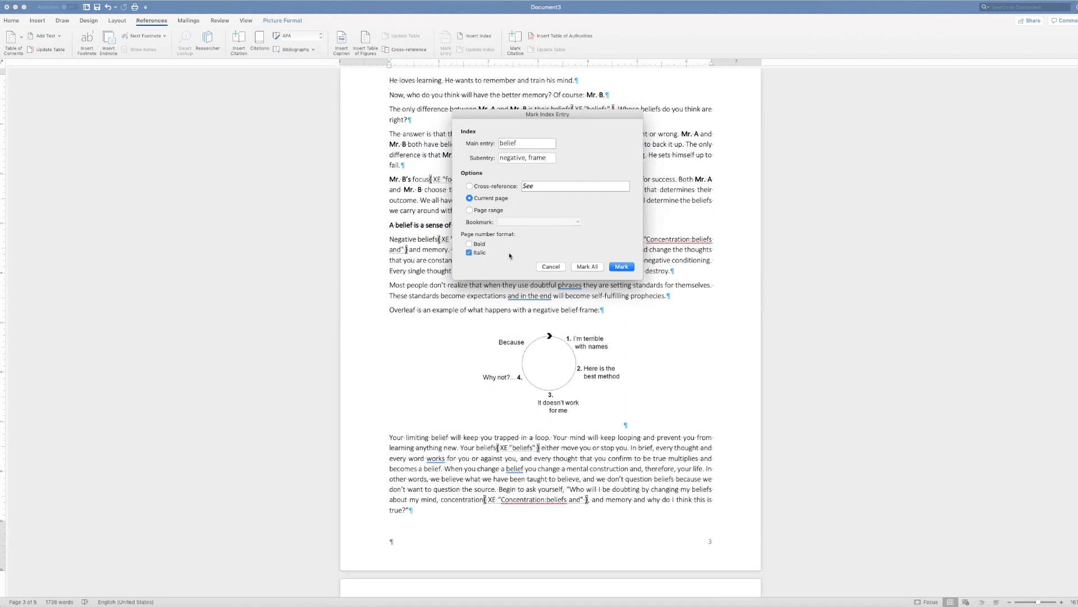
pyautogui.moveTo(594, 242)
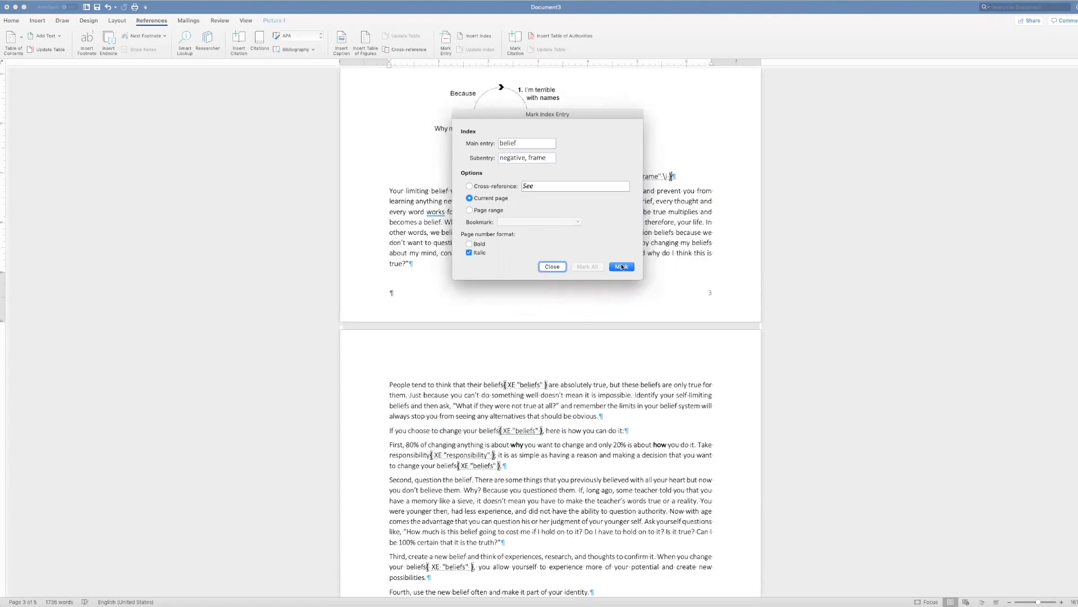
pyautogui.click(621, 267)
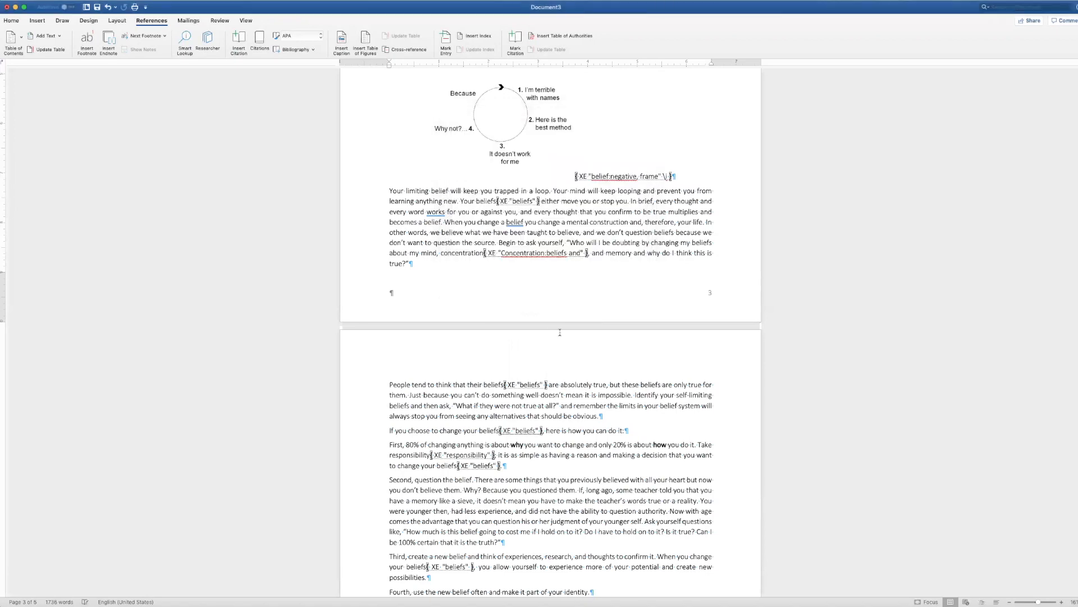
# - Scroll down to page 5, past the 'Take action now!' list
pyautogui.scroll(-3)
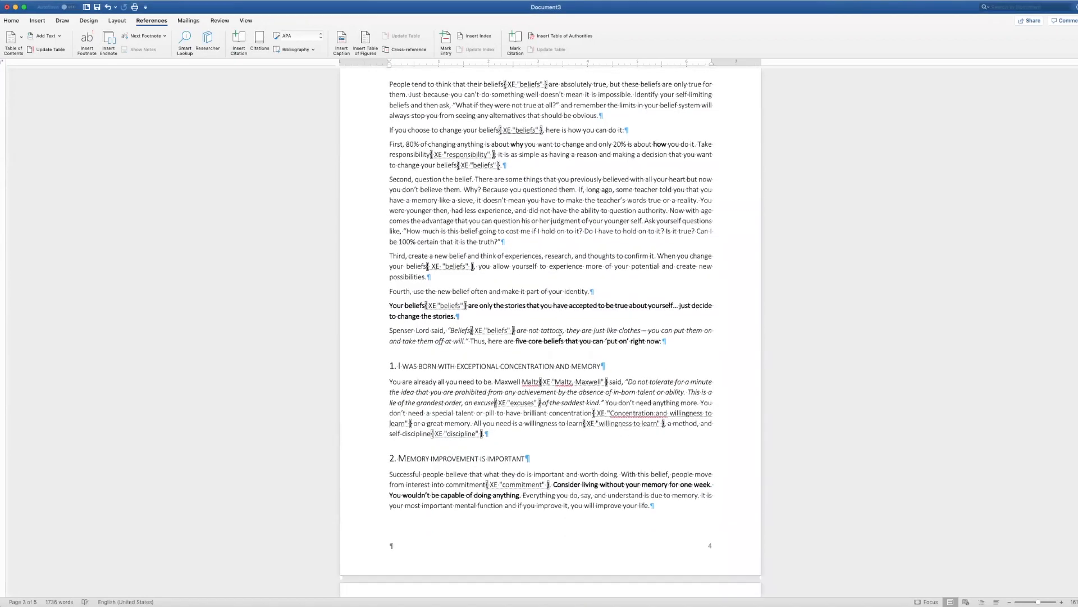
pyautogui.scroll(-3)
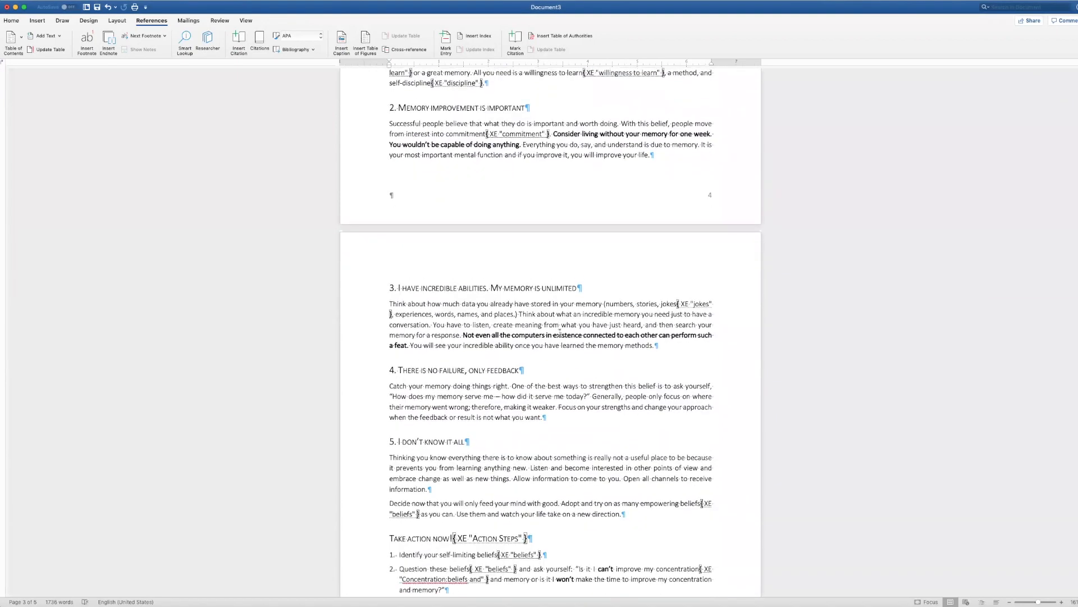
pyautogui.scroll(-3)
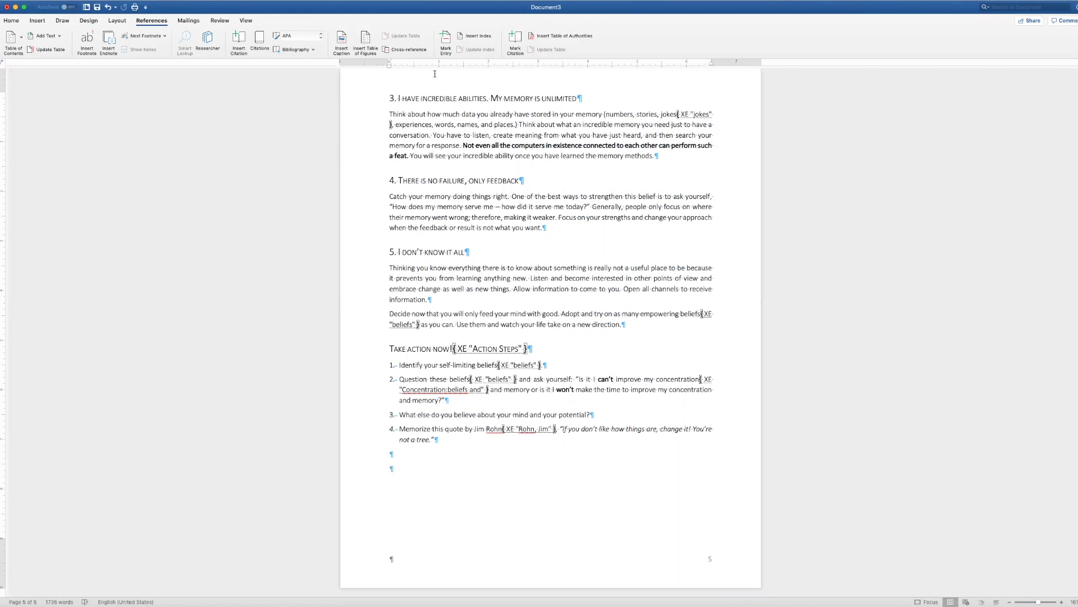
# - Insert an indented, Classic-format, two-column index at the document's end
pyautogui.click(476, 38)
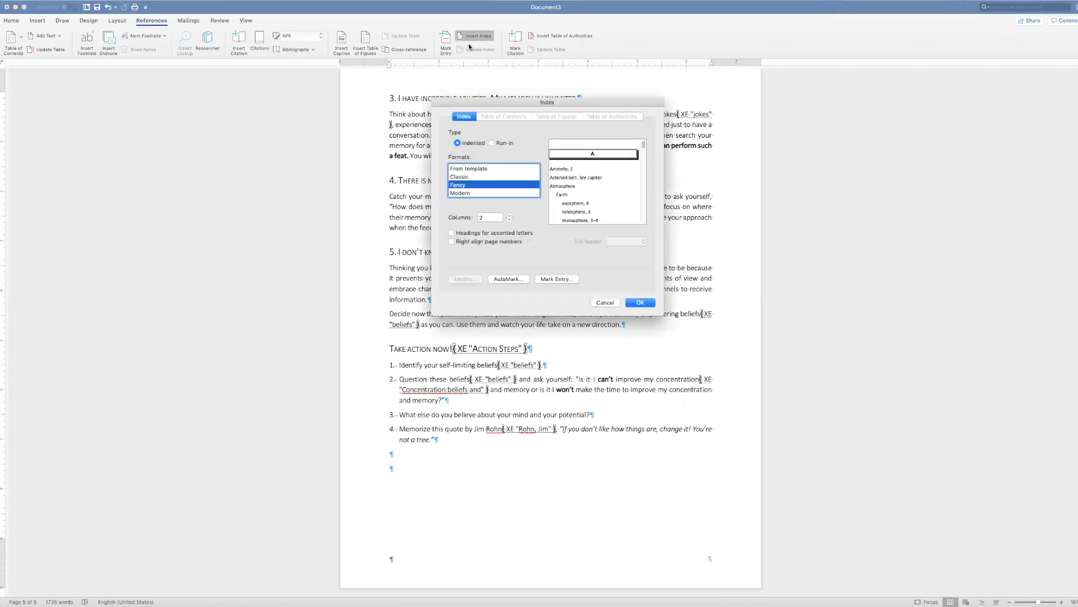
pyautogui.moveTo(496, 171)
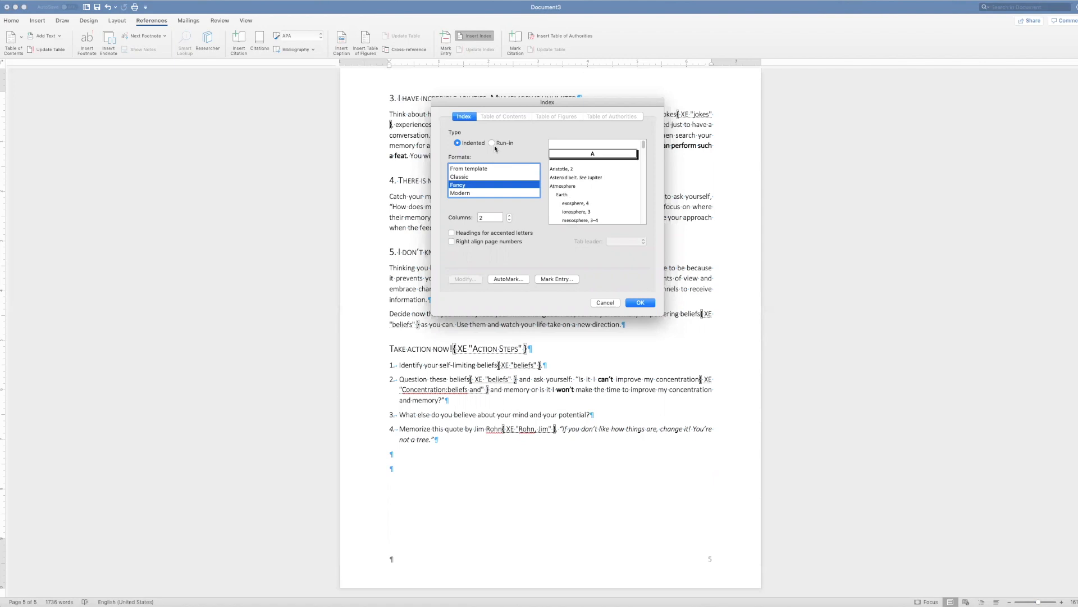
pyautogui.click(493, 142)
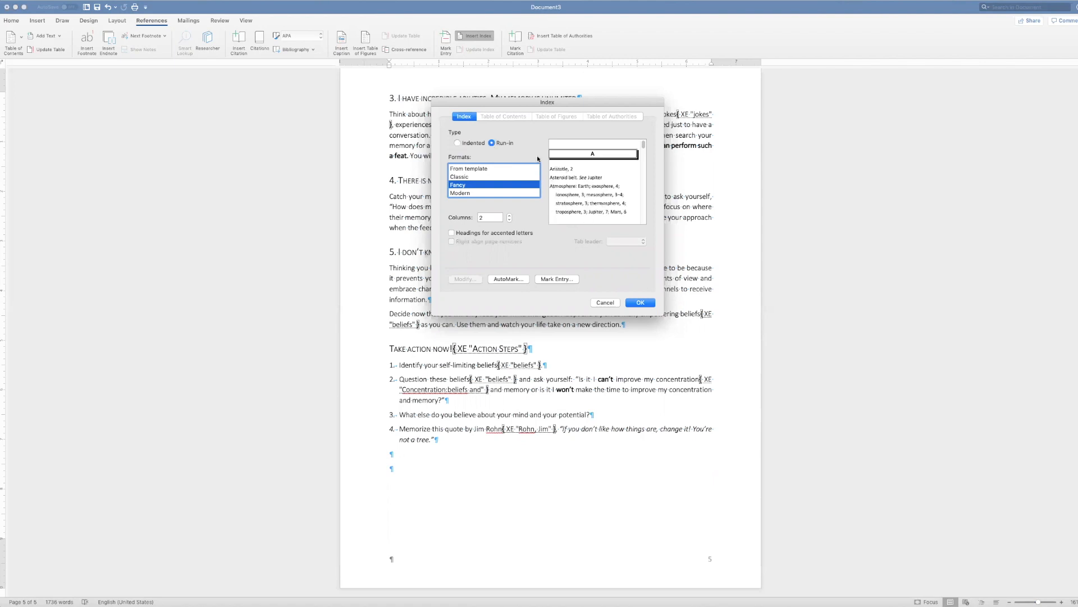
pyautogui.click(458, 142)
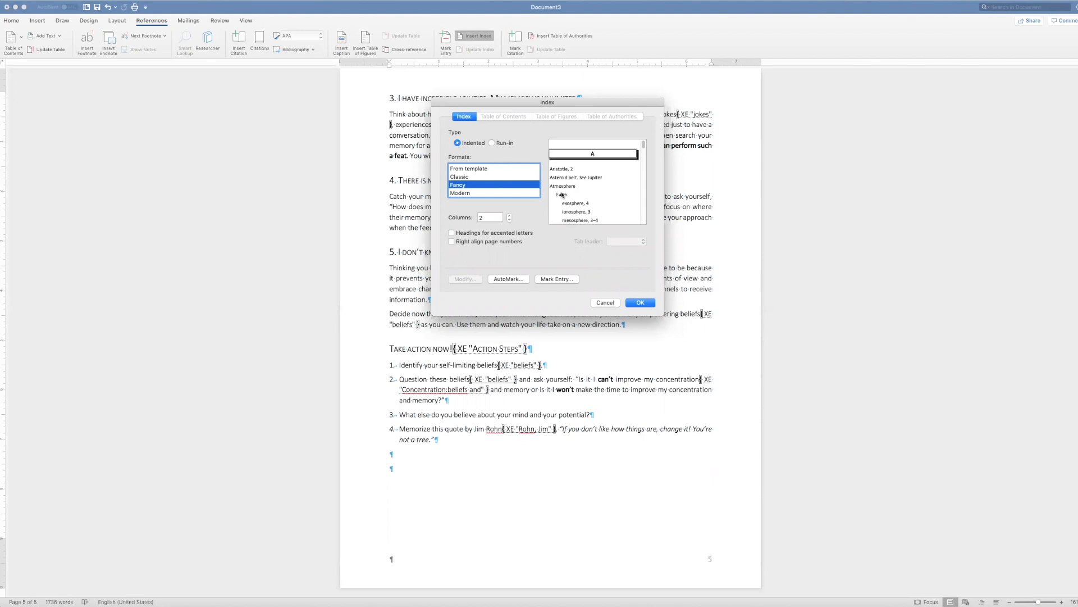
pyautogui.moveTo(482, 160)
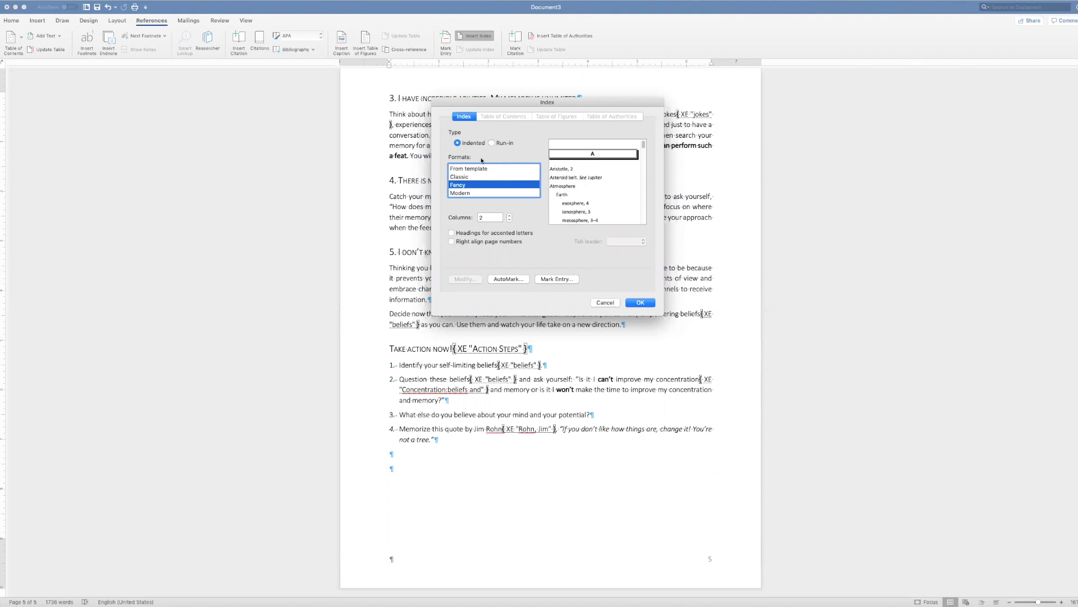
pyautogui.click(459, 177)
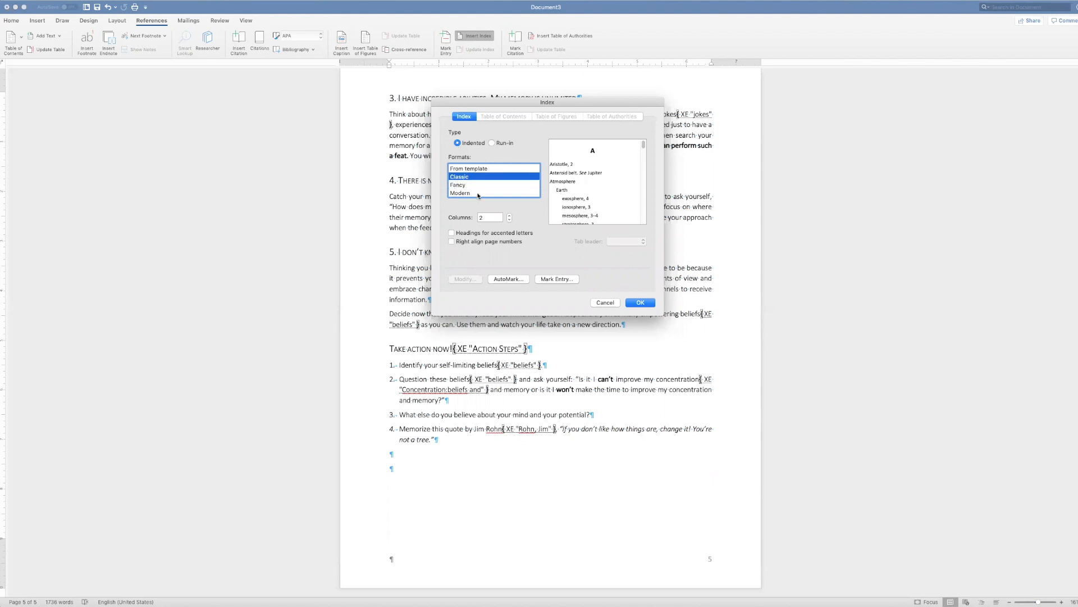
pyautogui.moveTo(630, 313)
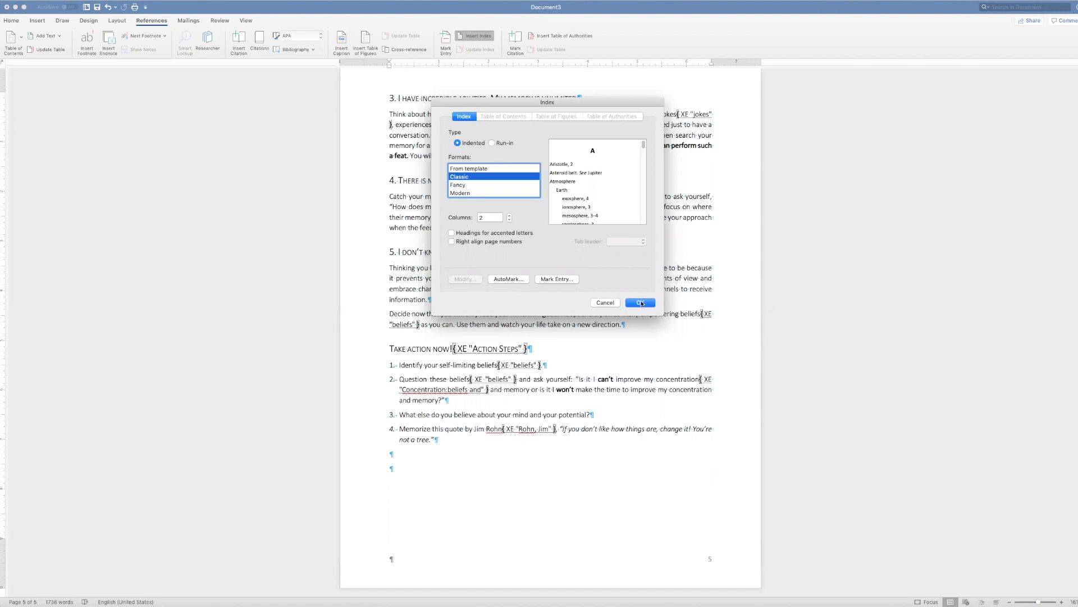
pyautogui.click(639, 302)
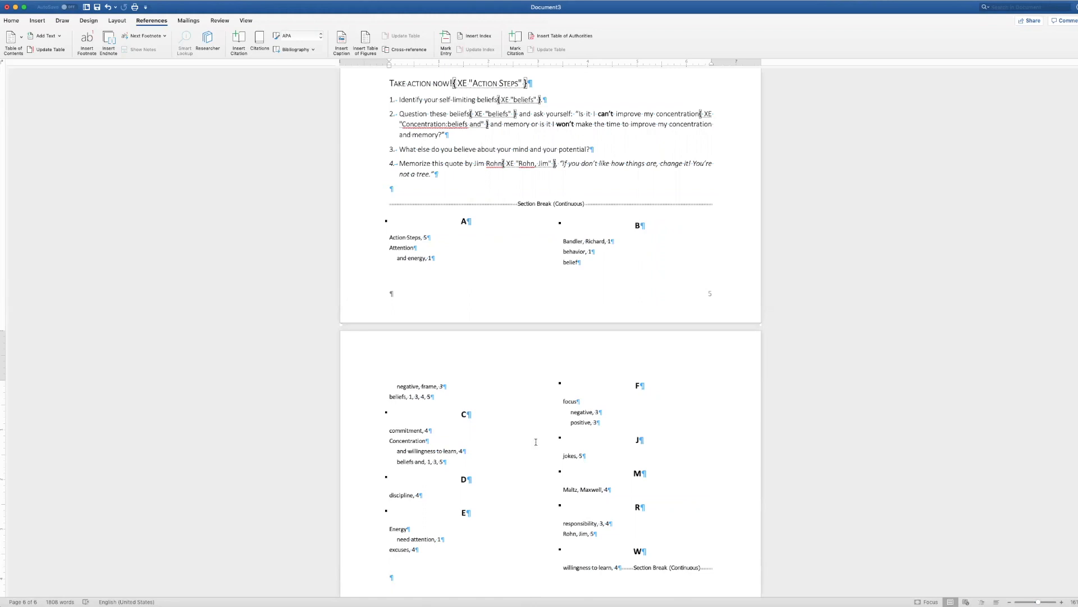
pyautogui.moveTo(640, 23)
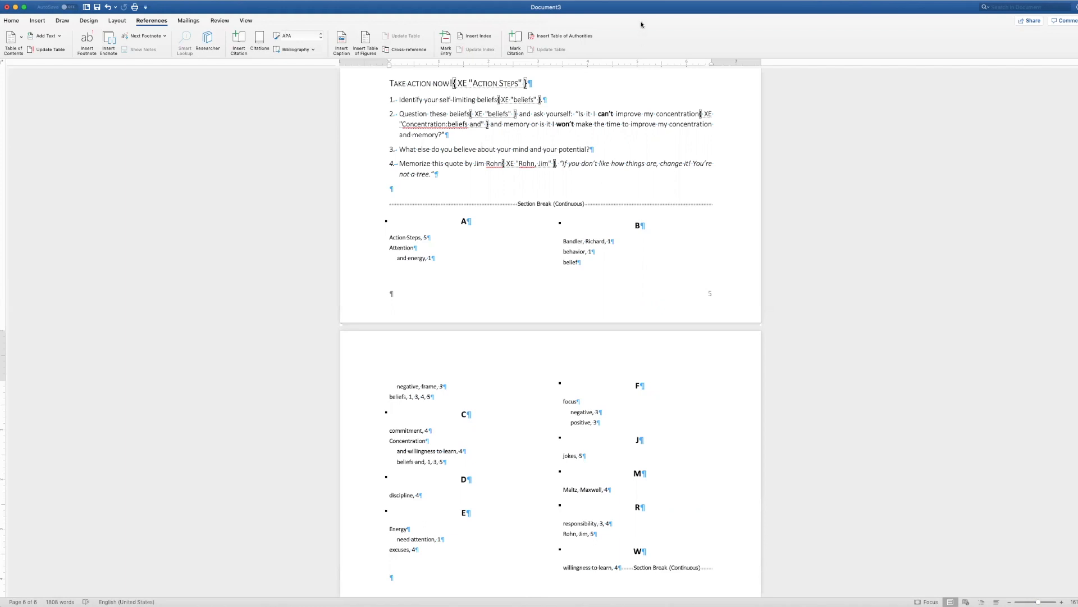
pyautogui.moveTo(658, 67)
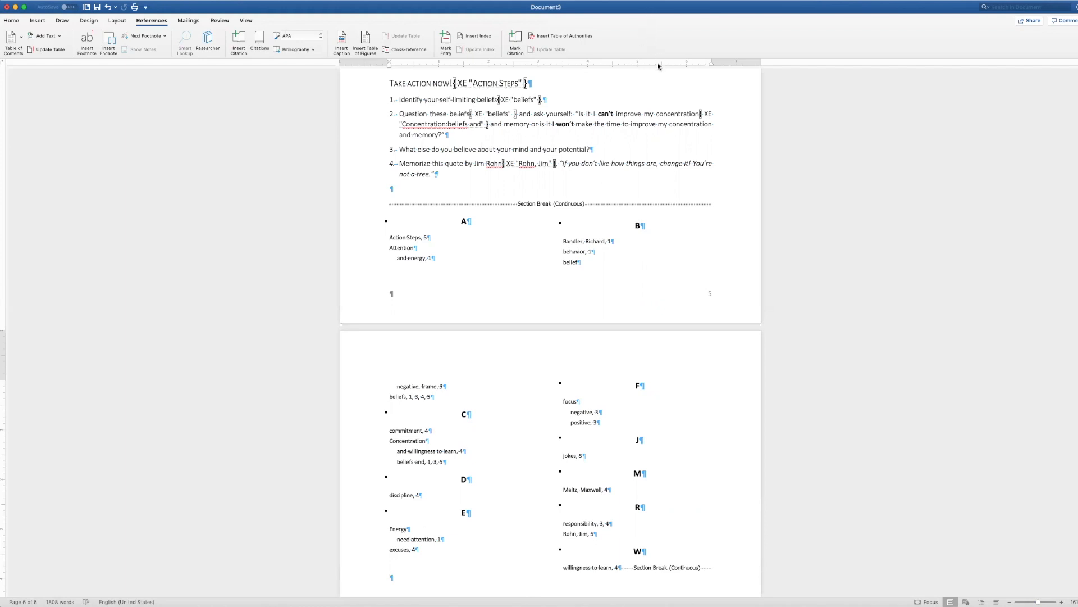